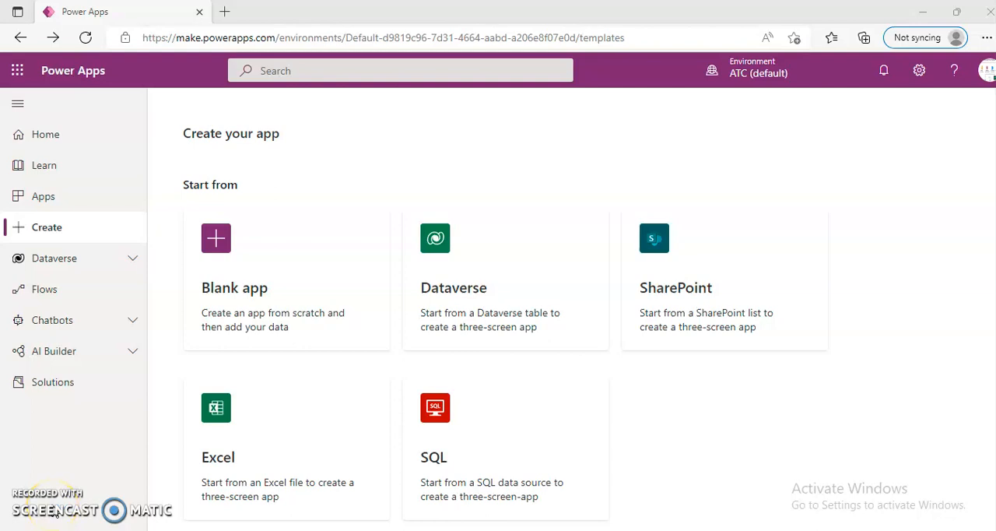
pyautogui.moveTo(50, 228)
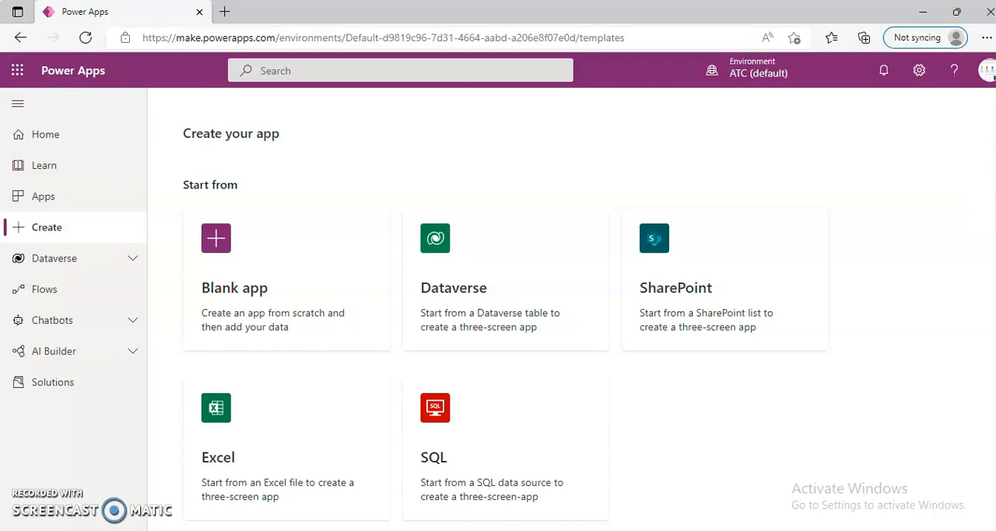
# - Scroll the Create page's template list toward the Suggestion Box canvas app tile
pyautogui.scroll(-3)
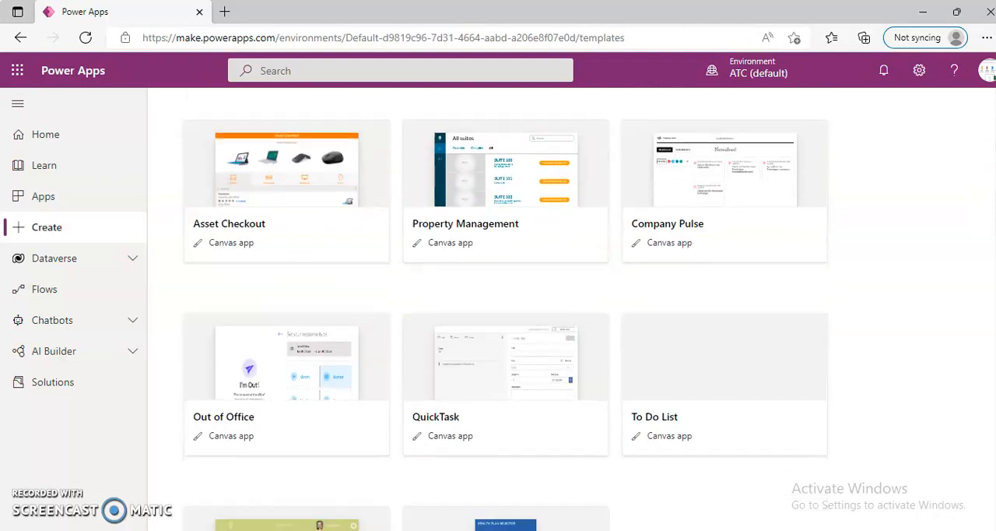
pyautogui.scroll(-3)
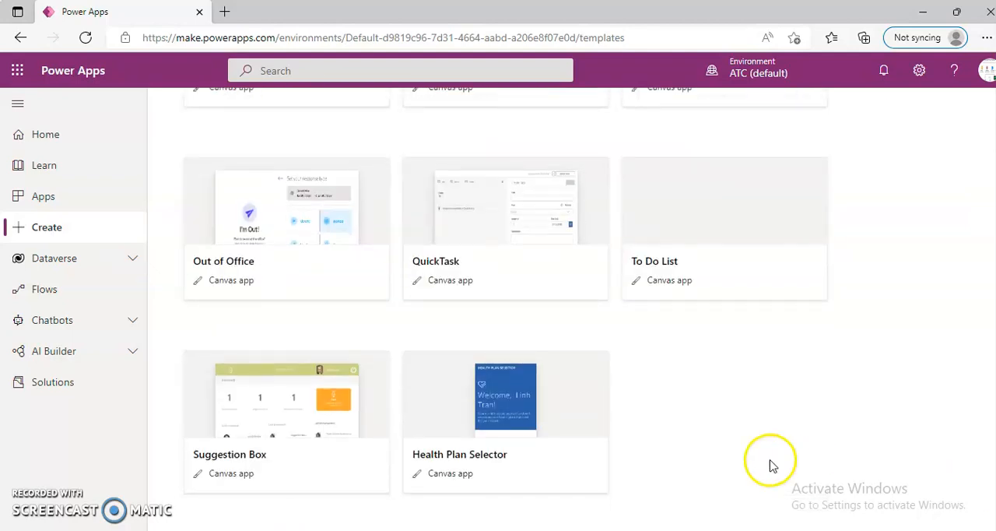
pyautogui.moveTo(310, 398)
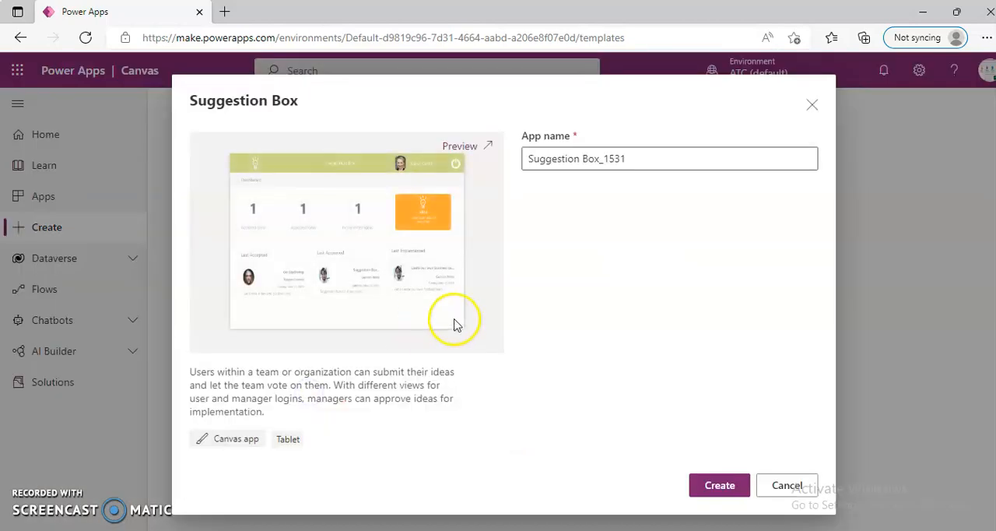
# - Create the app from the Suggestion Box template and let the Studio editor load it
pyautogui.click(786, 485)
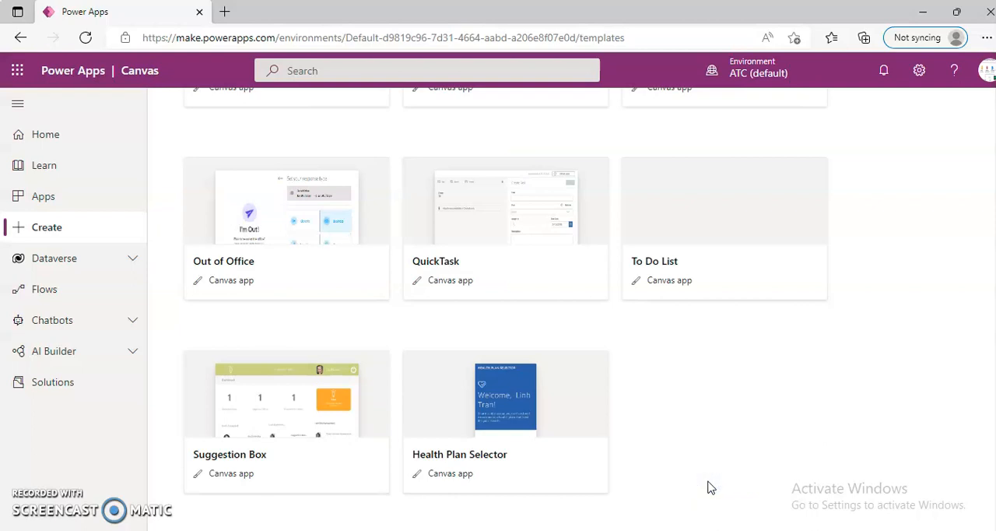
pyautogui.click(287, 397)
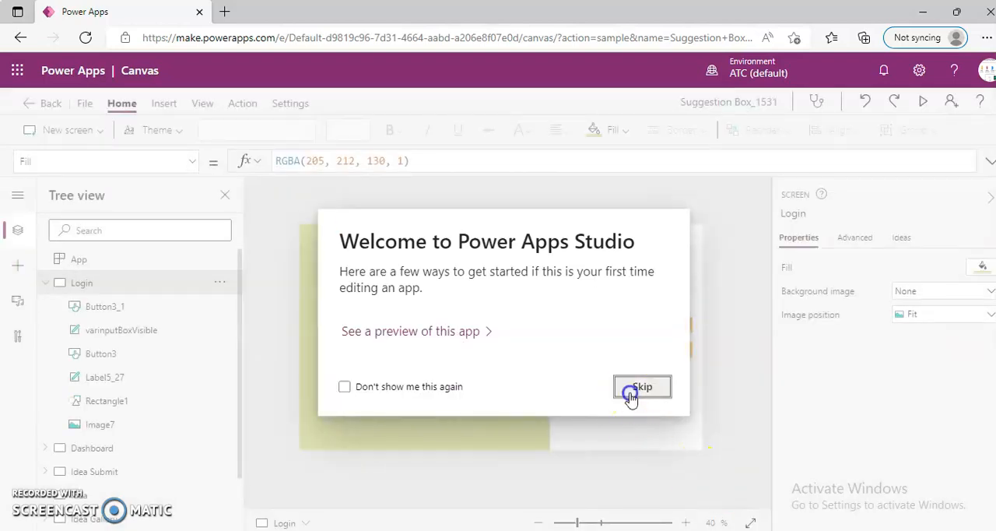
# - Skip the welcome dialog and collapse Login to reveal Dashboard, Idea Submit, Profile and Users Management screens
pyautogui.click(641, 386)
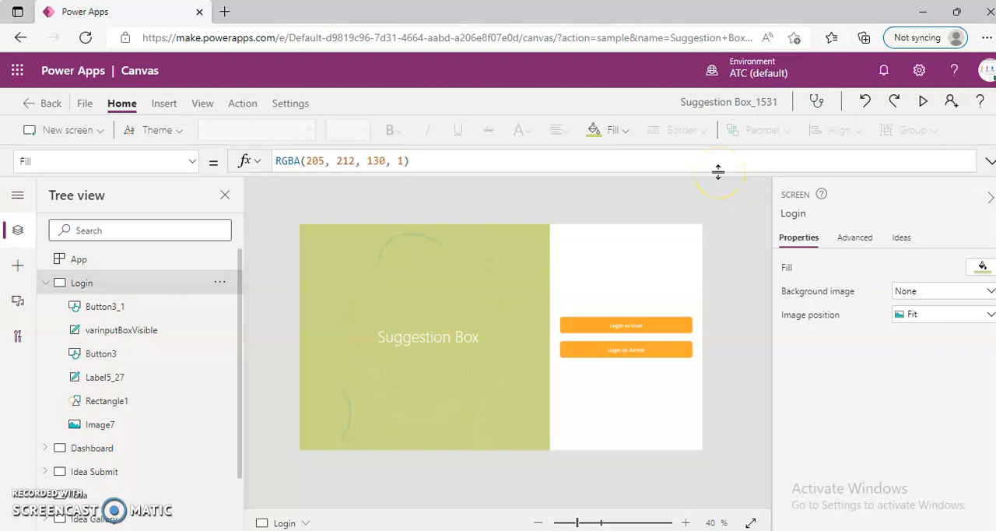
pyautogui.moveTo(517, 224)
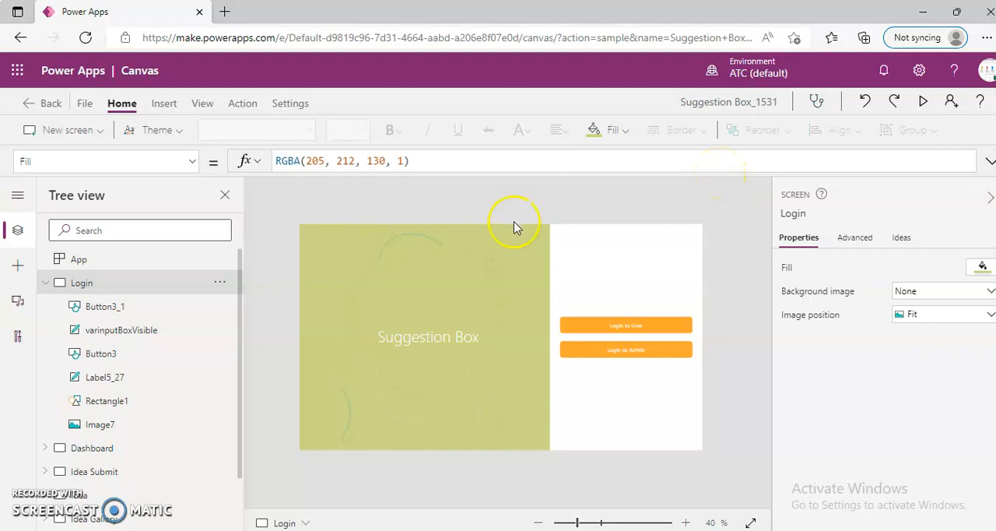
pyautogui.click(45, 284)
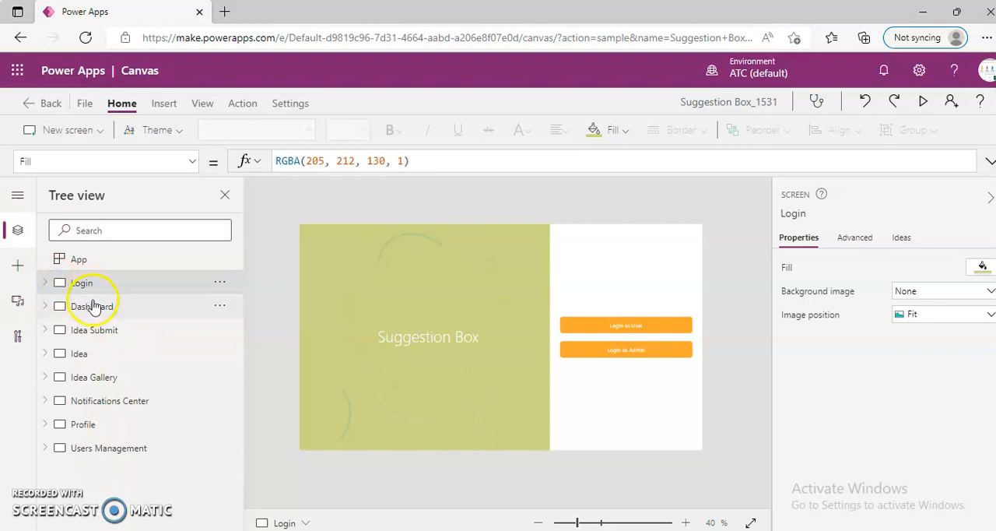
pyautogui.moveTo(103, 330)
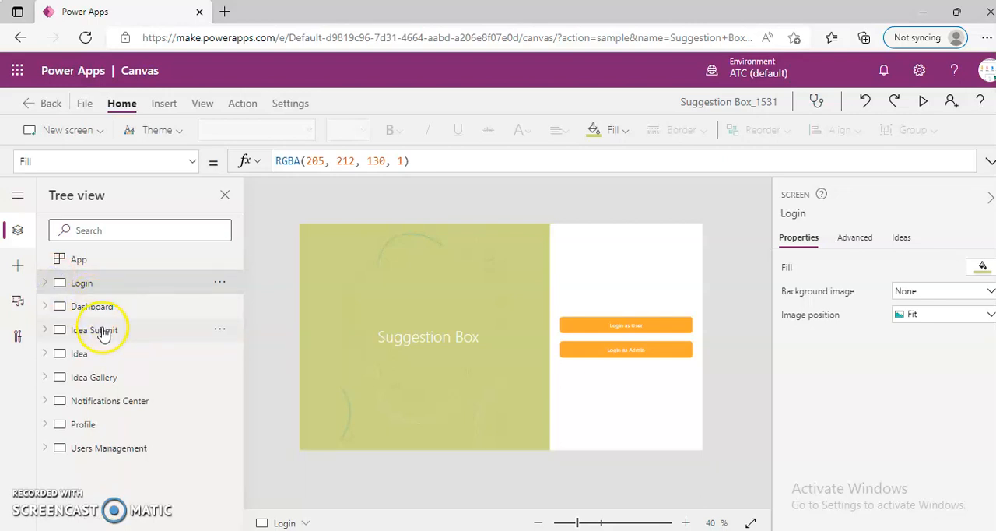
pyautogui.moveTo(99, 377)
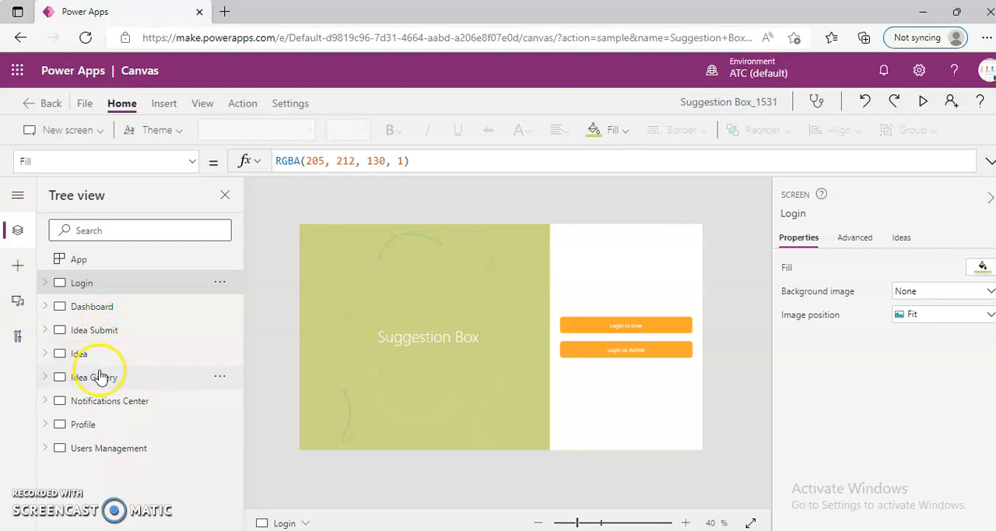
pyautogui.moveTo(130, 400)
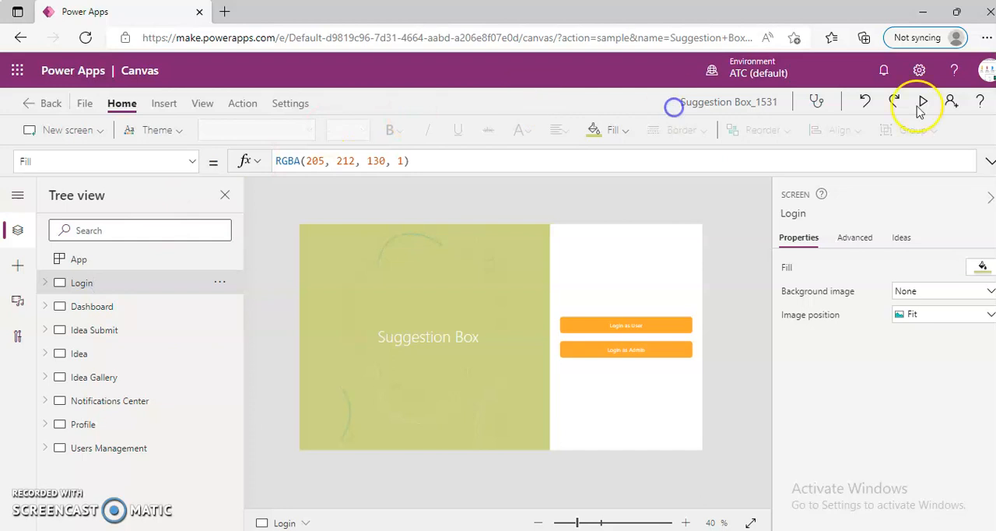
pyautogui.click(921, 103)
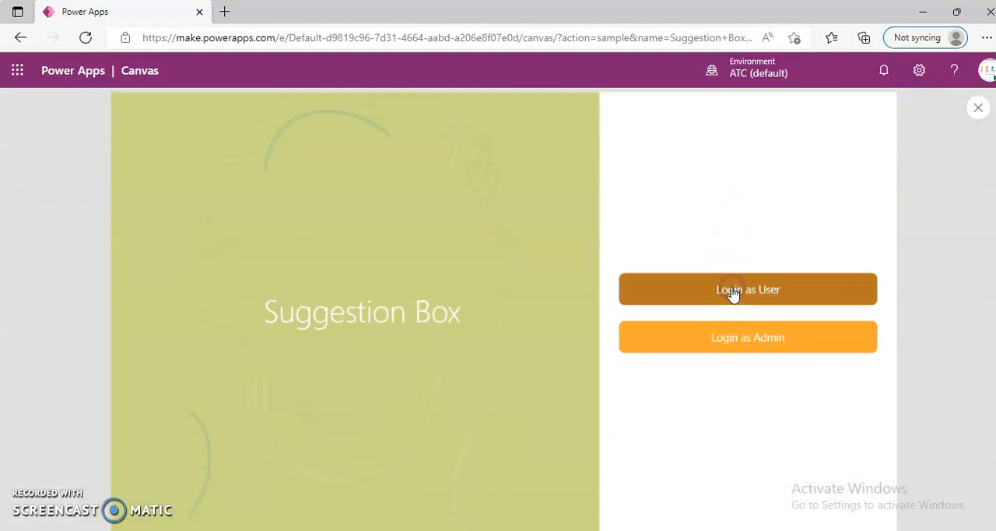
pyautogui.click(747, 289)
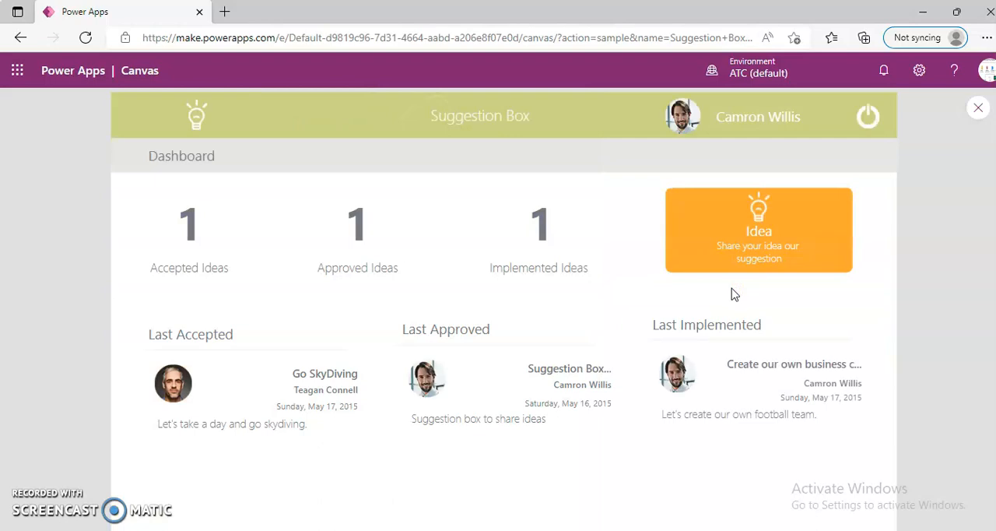
pyautogui.moveTo(977, 108)
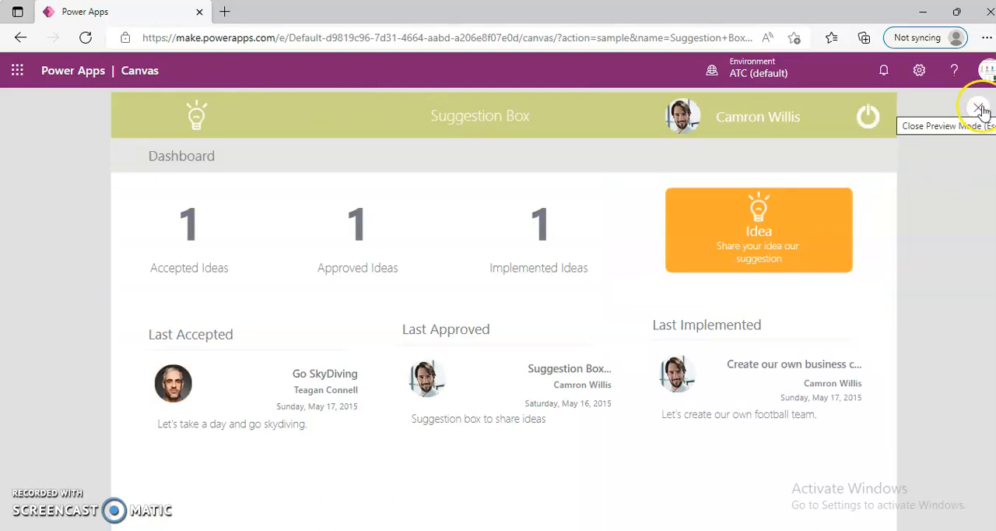
pyautogui.click(979, 107)
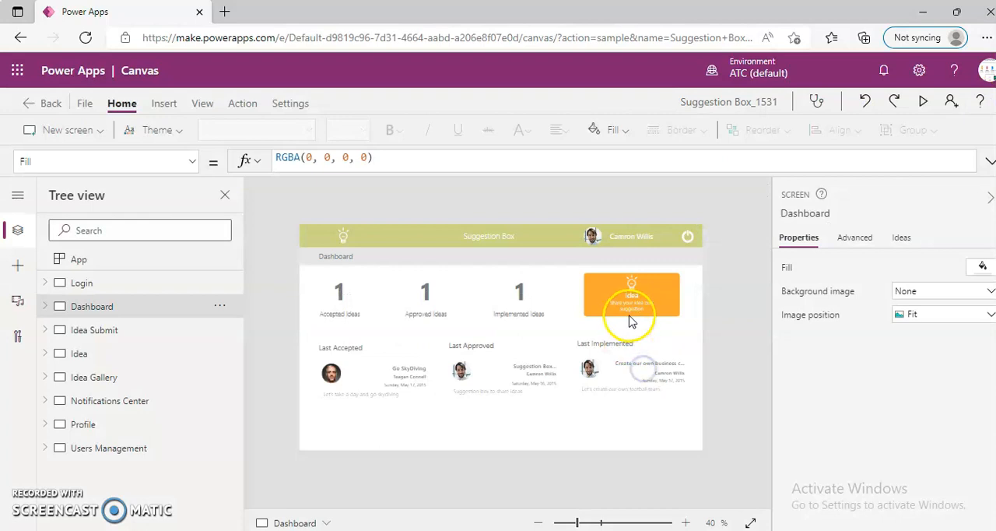
pyautogui.click(81, 283)
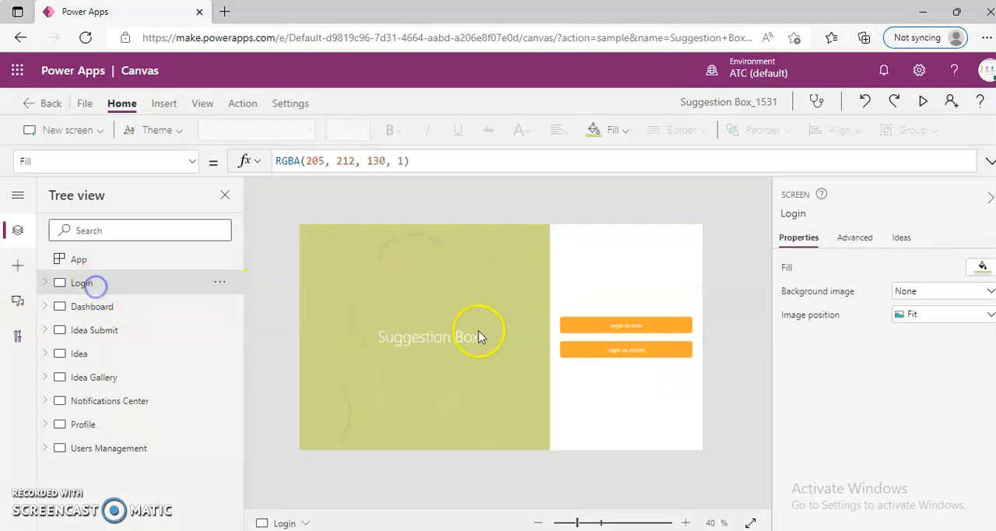
# - Read Button3's OnSelect formula that ClearCollects the sample Users, Ideas and Comments data
pyautogui.click(625, 324)
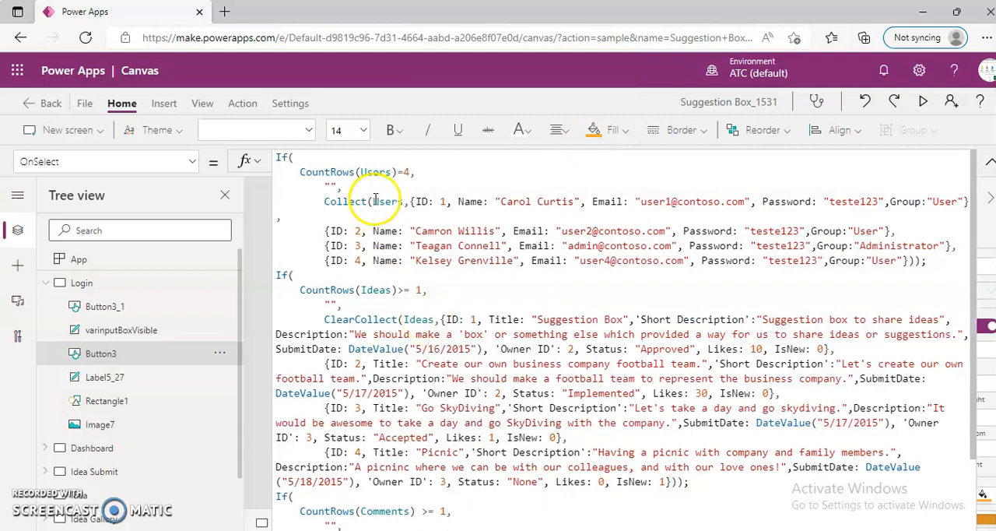
pyautogui.moveTo(840, 310)
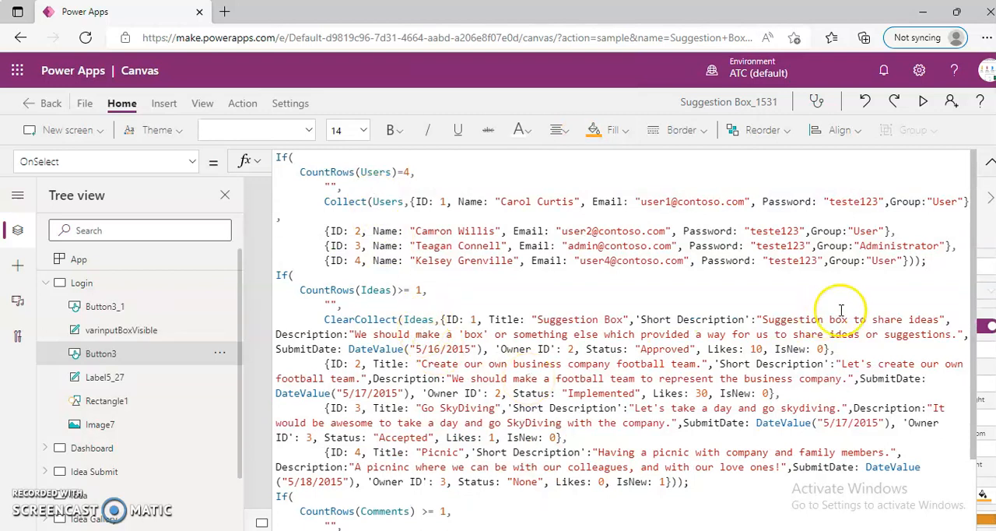
pyautogui.scroll(-3)
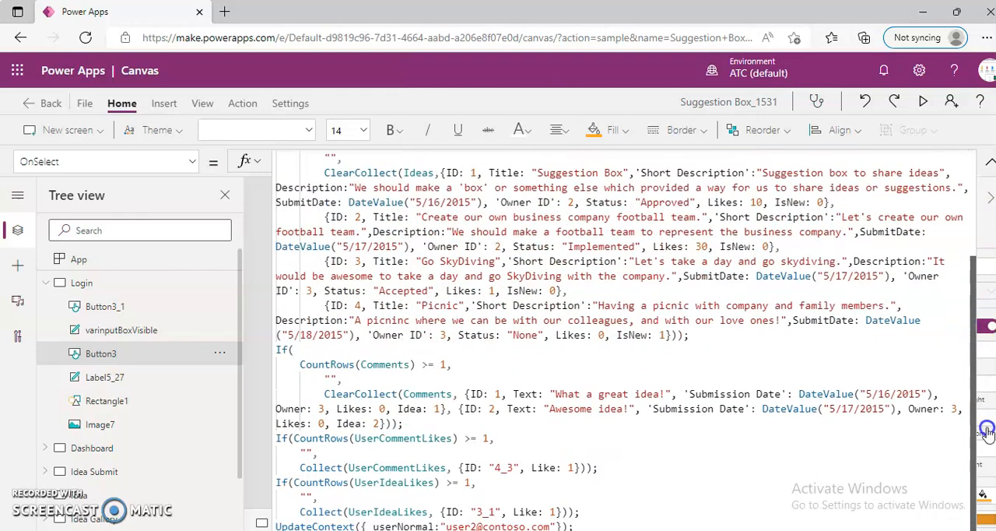
pyautogui.scroll(3)
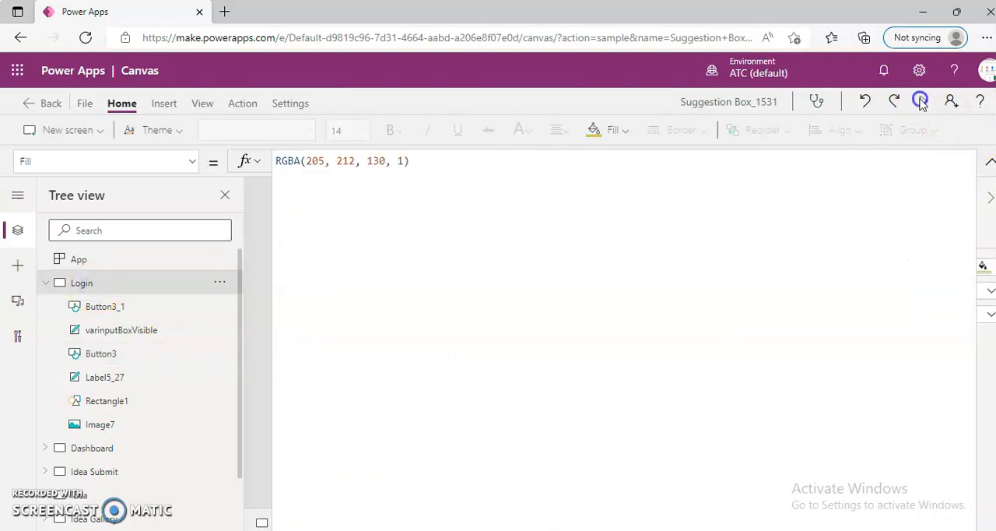
pyautogui.click(920, 102)
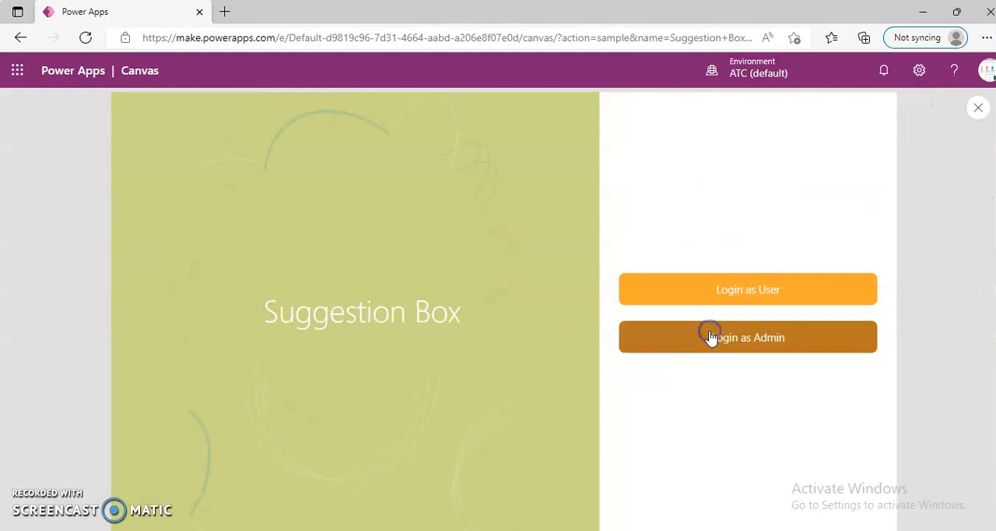
pyautogui.click(747, 336)
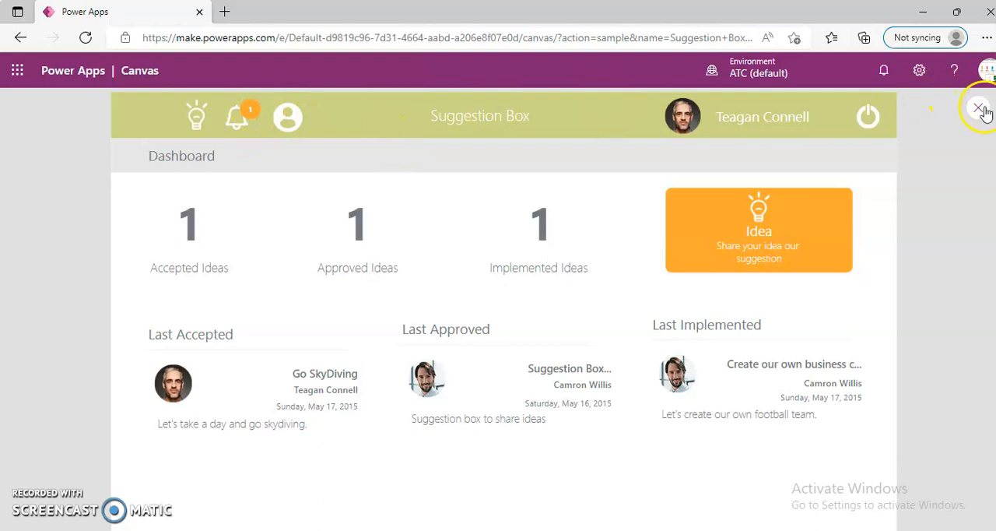
pyautogui.moveTo(981, 106)
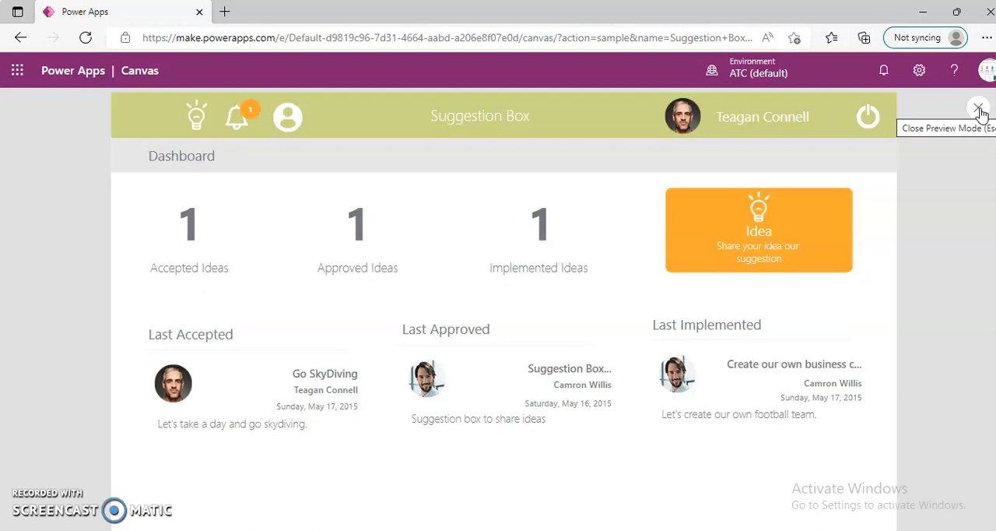
pyautogui.click(979, 109)
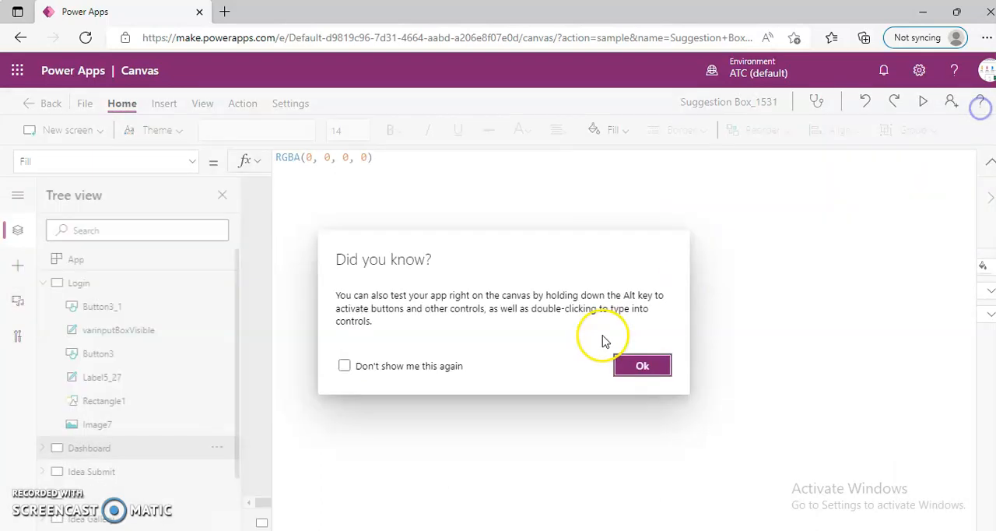
# - Dismiss the testing tip and show Gallery2's Items formula listing the 10 latest accepted ideas by submit date
pyautogui.click(641, 366)
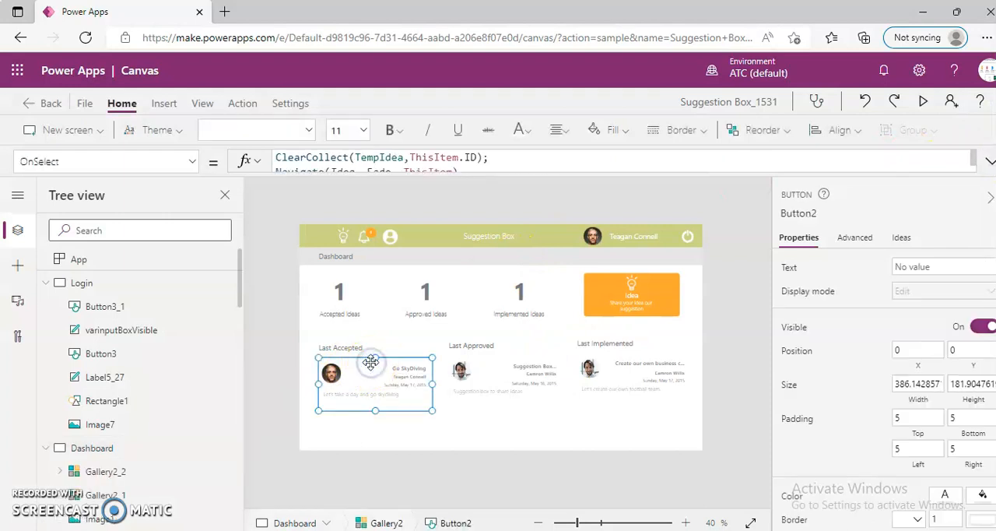
pyautogui.click(340, 347)
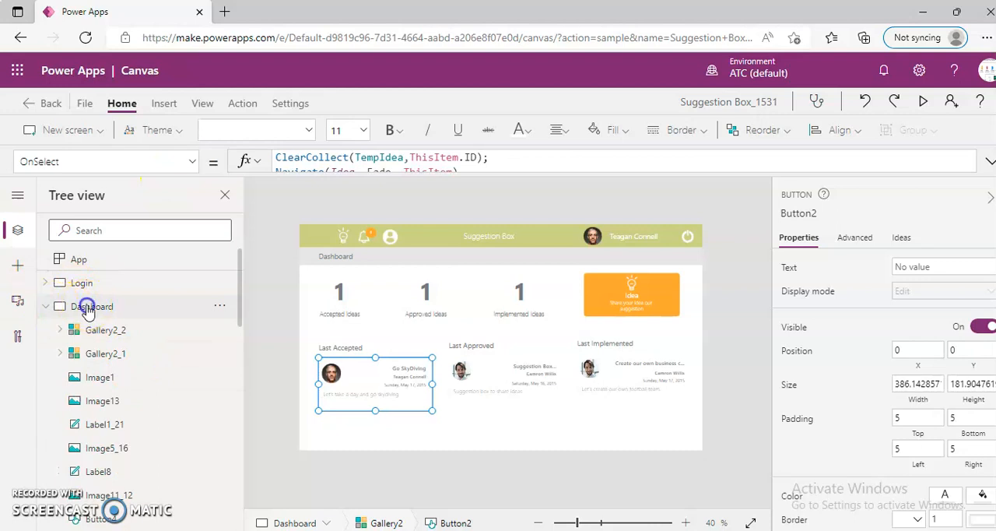
pyautogui.click(92, 307)
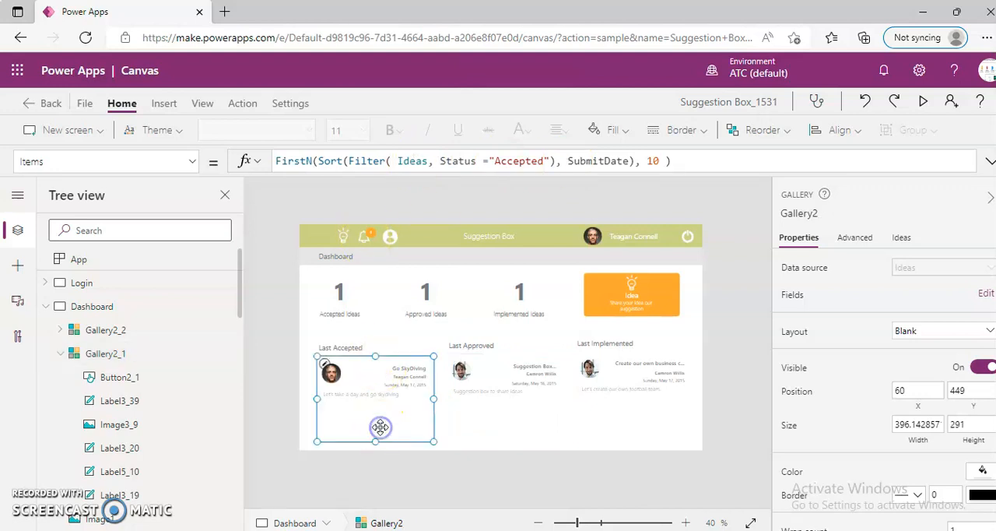
pyautogui.moveTo(467, 248)
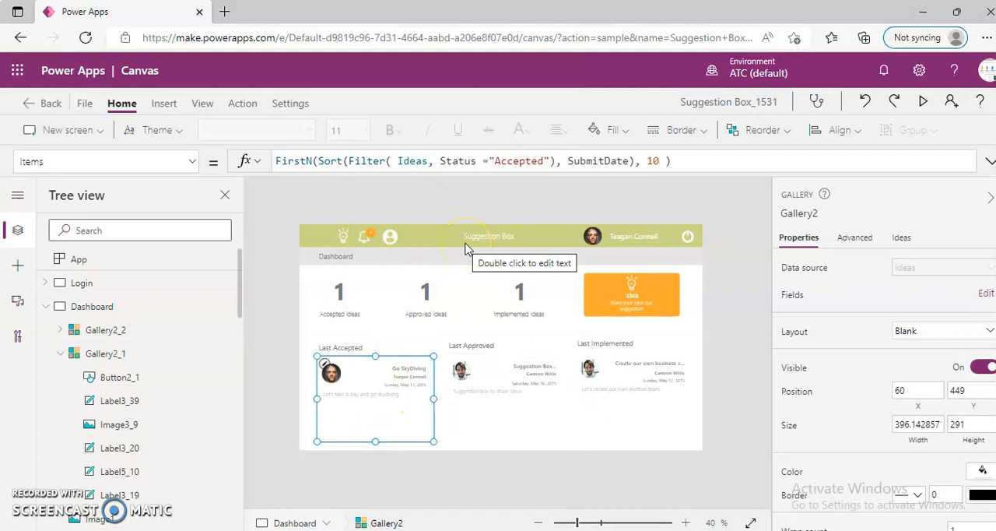
# - Read the CountIf formulas of Label2, Label2_1 and Label2_2 for Accepted, Approved and Implemented totals, then collapse Dashboard
pyautogui.click(339, 291)
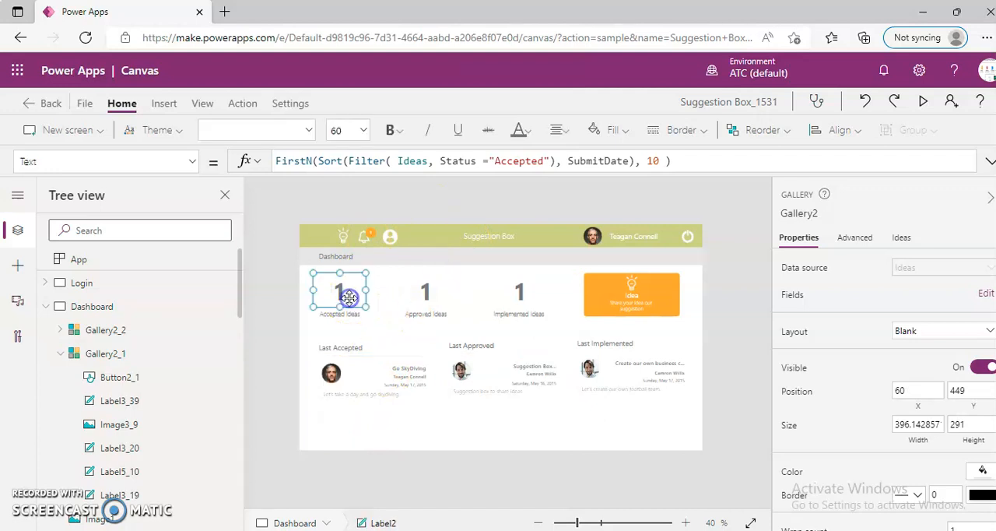
pyautogui.click(339, 291)
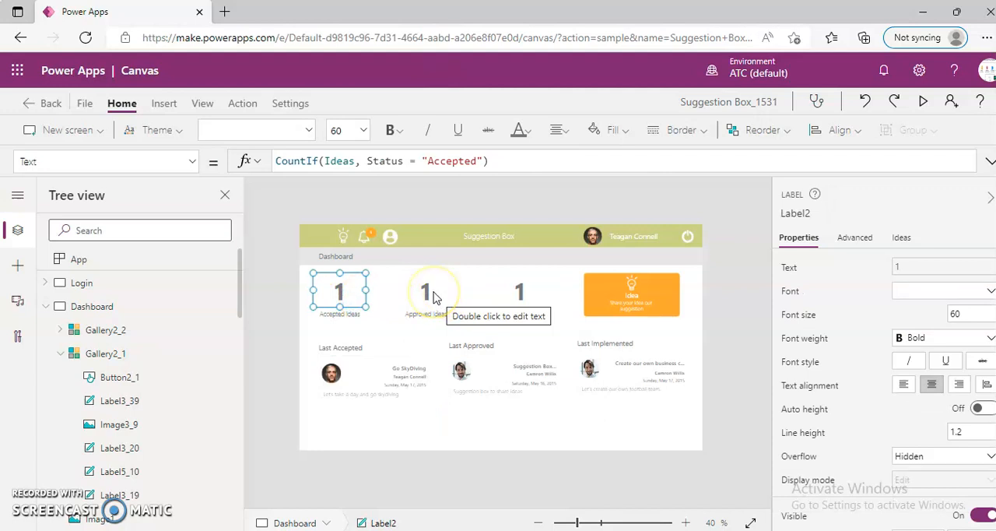
pyautogui.click(427, 291)
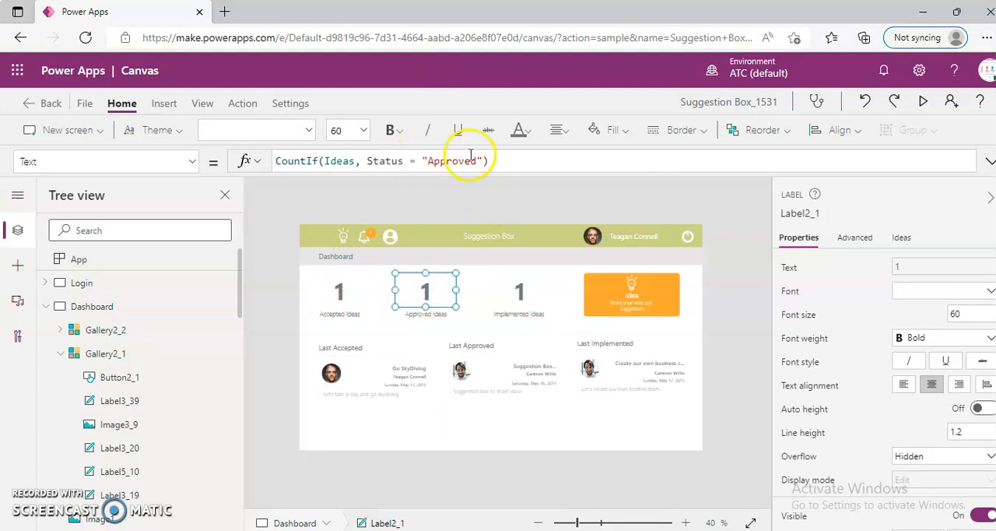
pyautogui.click(520, 291)
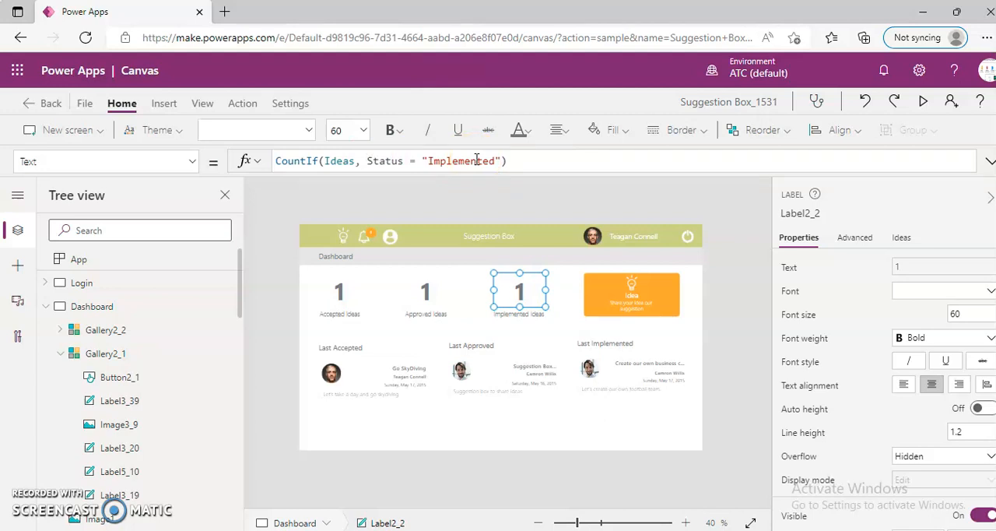
pyautogui.click(45, 306)
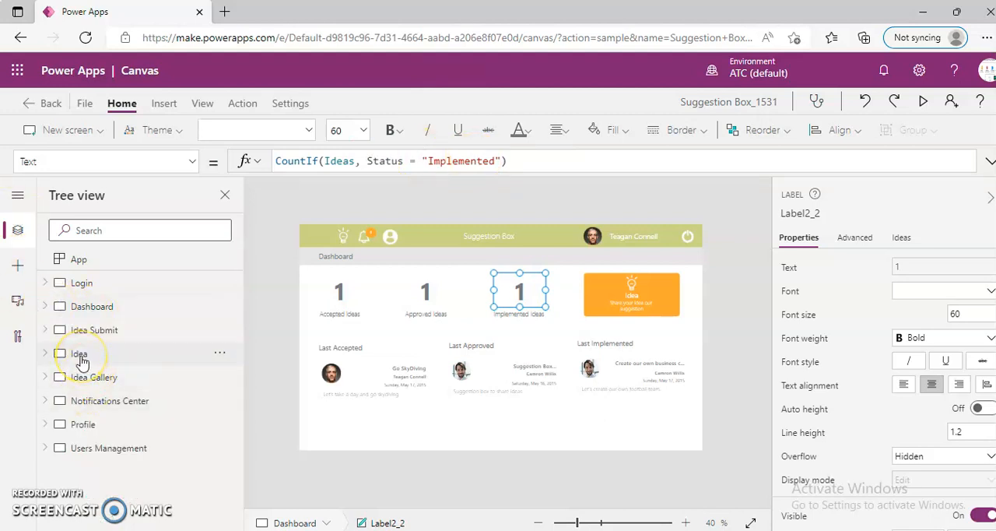
# - Preview the Idea Submit screen and enter title 'Intekhab Idea' with short description 'Short Desc'
pyautogui.click(77, 352)
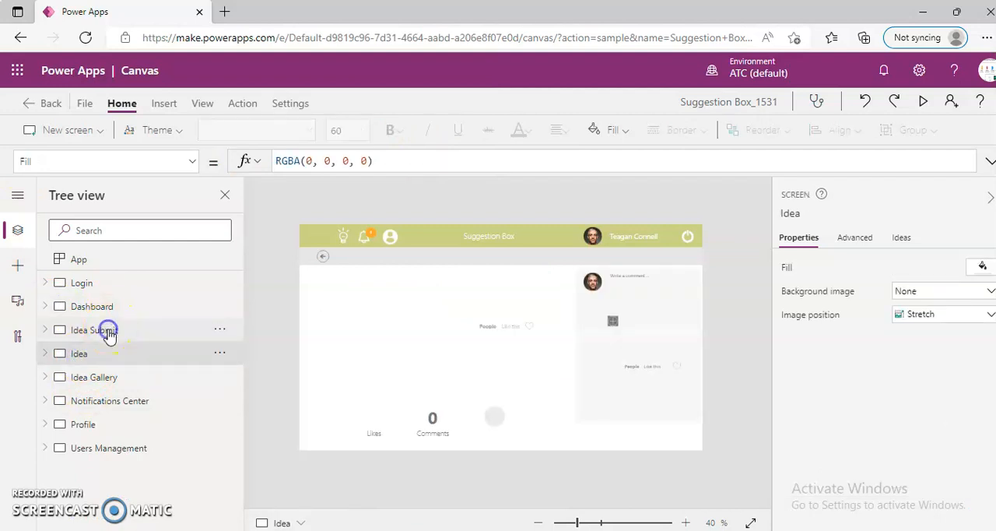
pyautogui.click(921, 102)
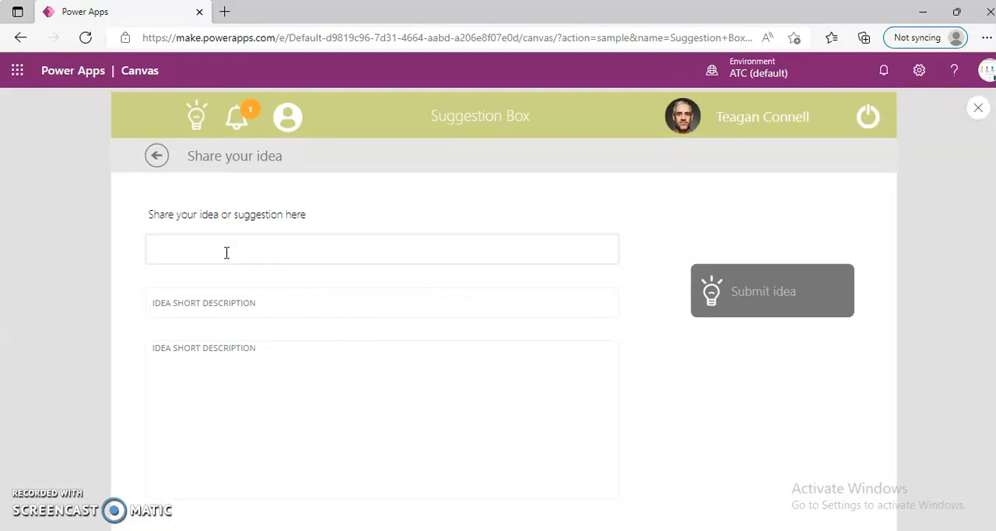
pyautogui.write('Intekha')
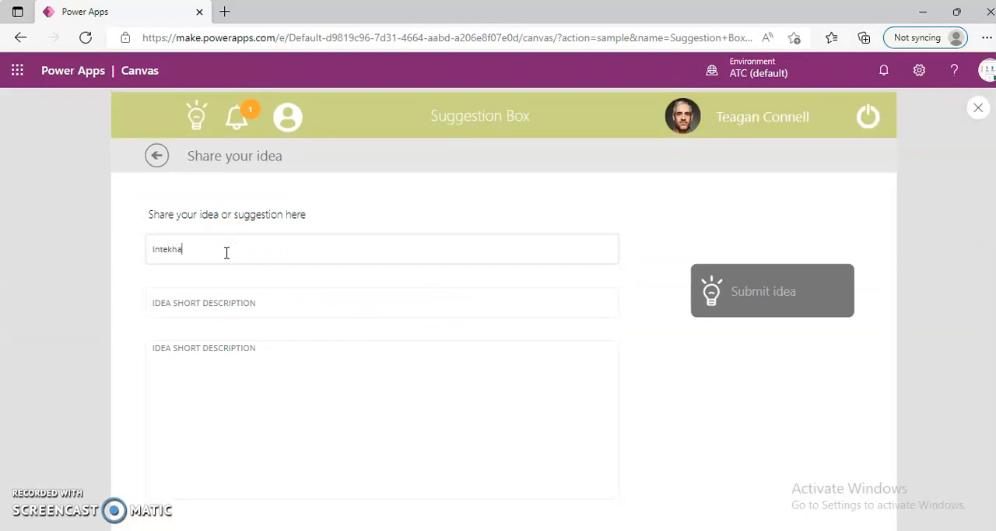
pyautogui.write('b Idea')
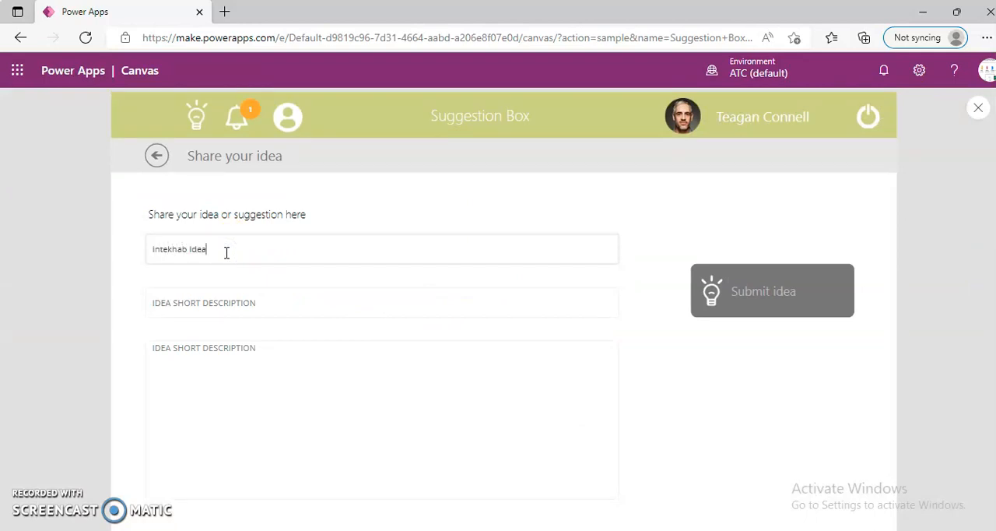
pyautogui.moveTo(193, 282)
pyautogui.write('Intekhab Idea')
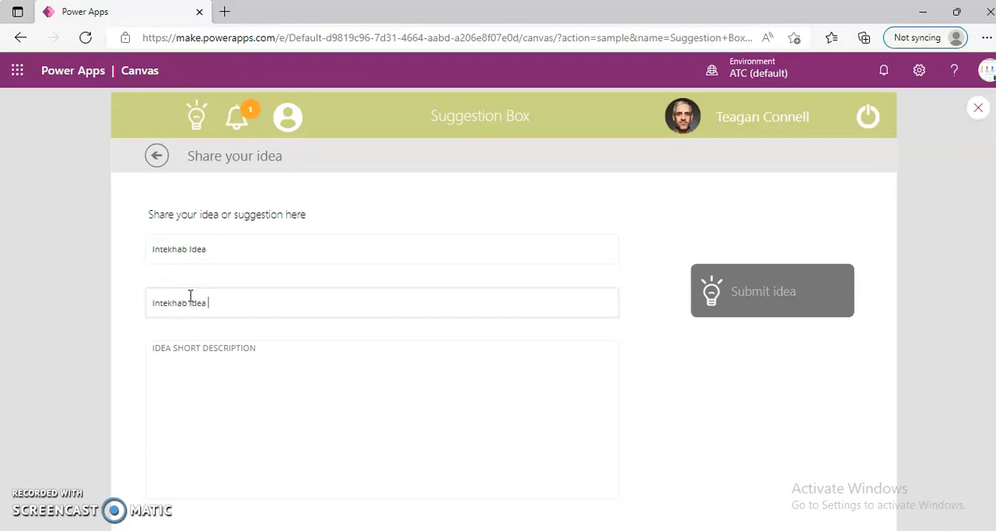
pyautogui.write('Short')
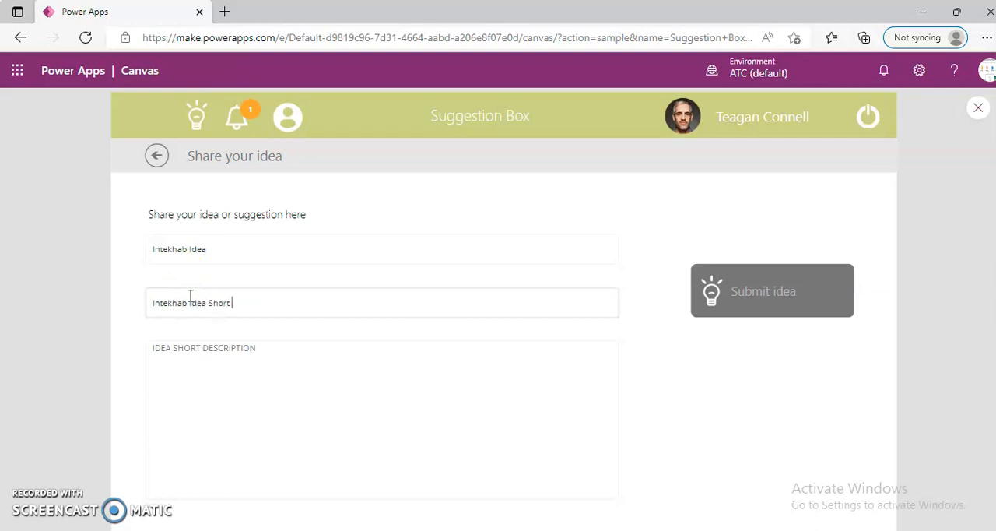
pyautogui.write('Desc')
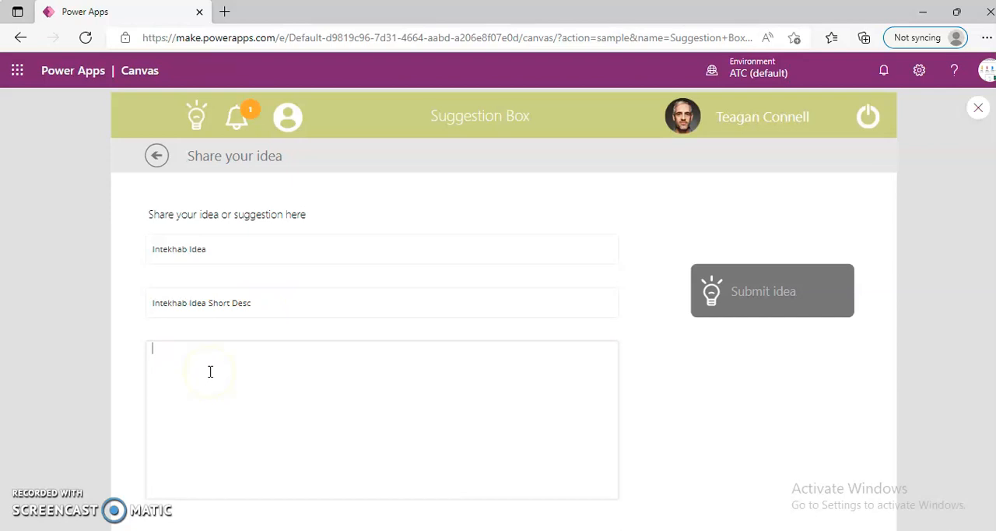
# - Enter details 'Intekhab Idea Details' and submit the new idea
pyautogui.write('Intekha')
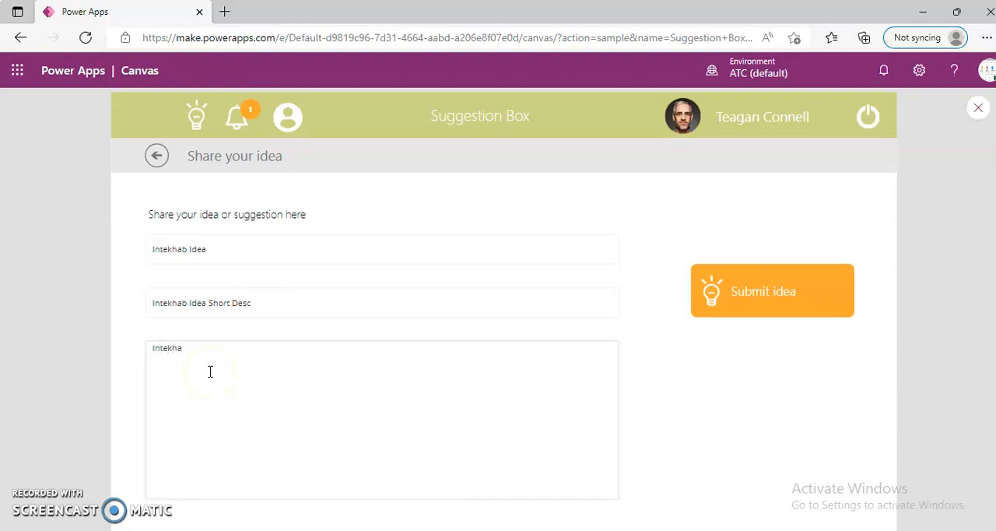
pyautogui.write('b Idea')
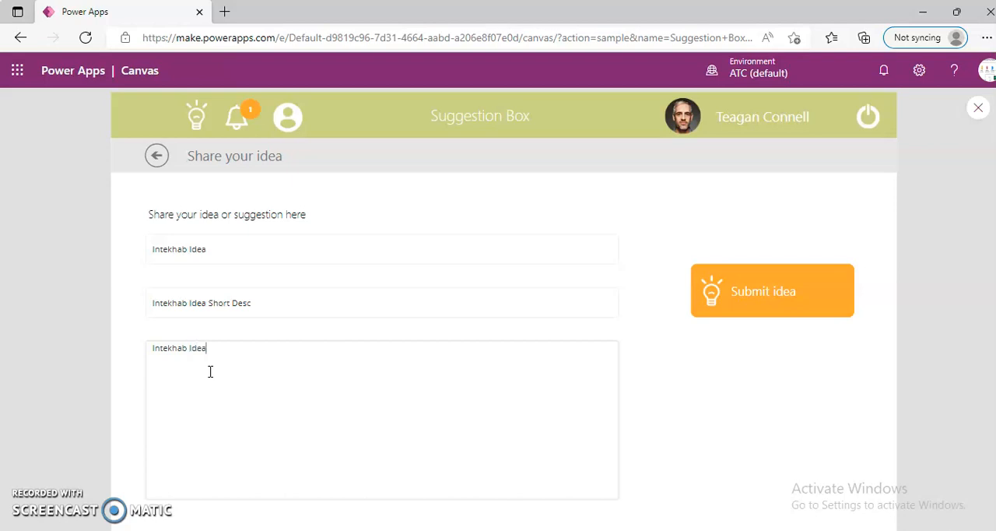
pyautogui.write('D')
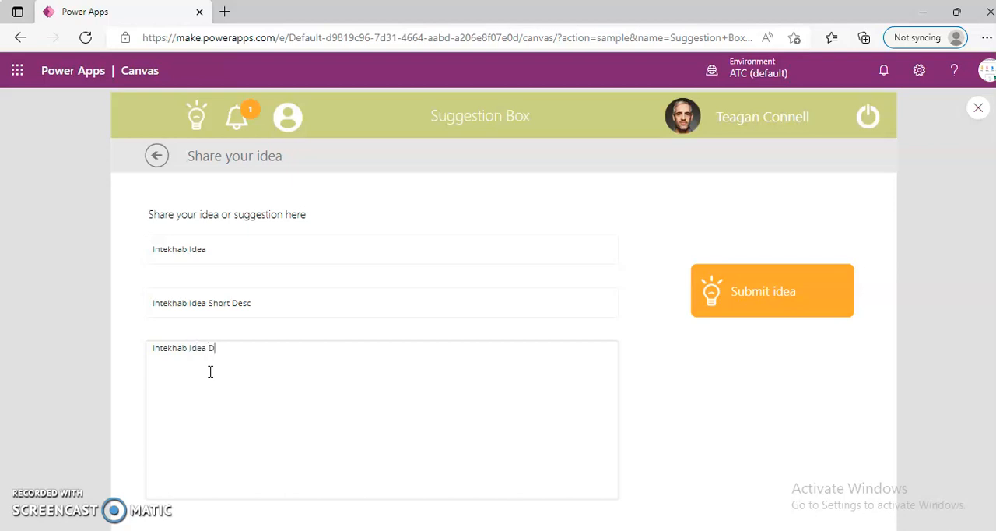
pyautogui.write('etails')
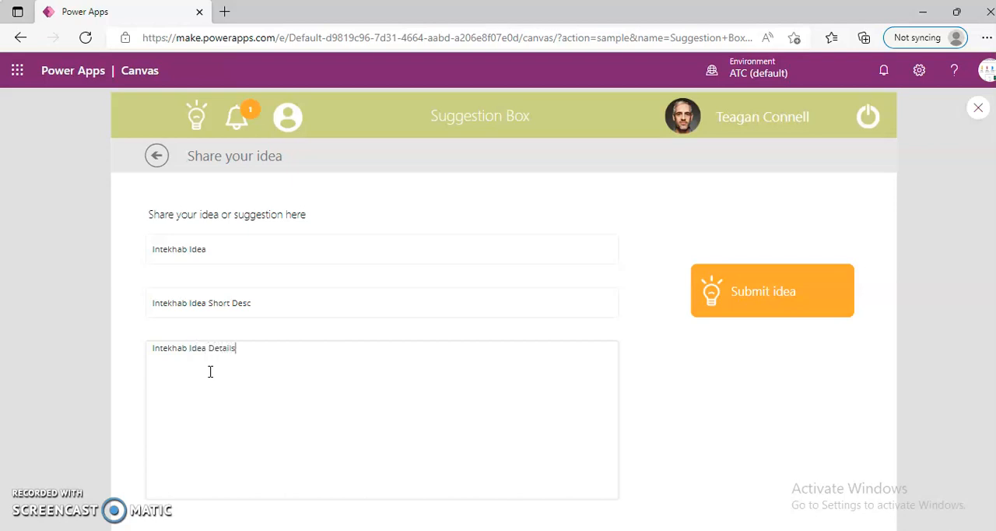
pyautogui.click(772, 290)
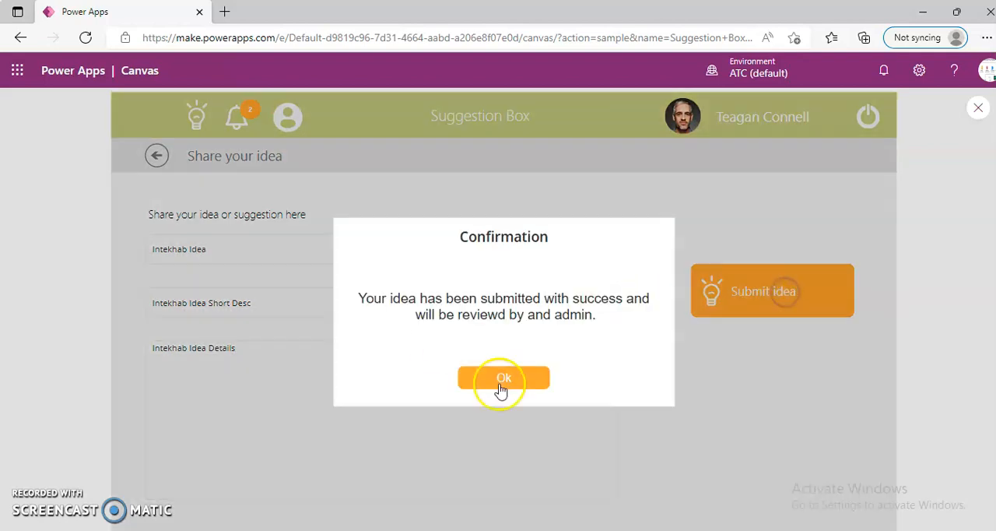
# - Rerun from Login, and in the Notification Center mark Intekhab Idea as Accepted so the Dashboard counts 2 accepted
pyautogui.click(504, 378)
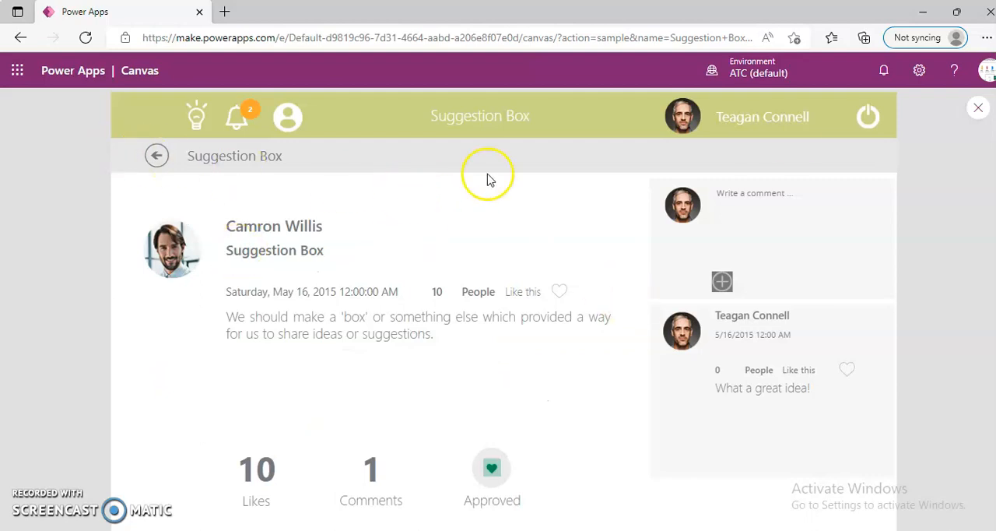
pyautogui.click(978, 108)
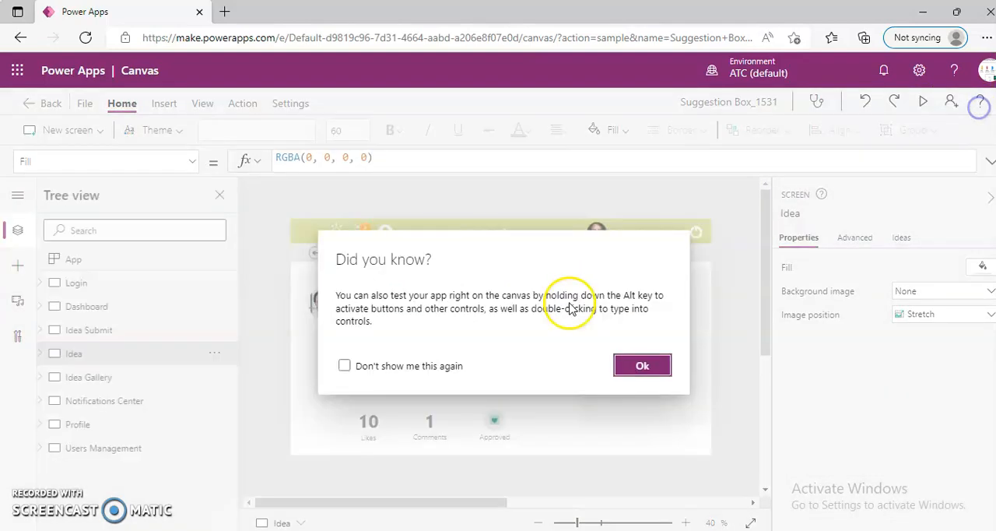
pyautogui.click(641, 366)
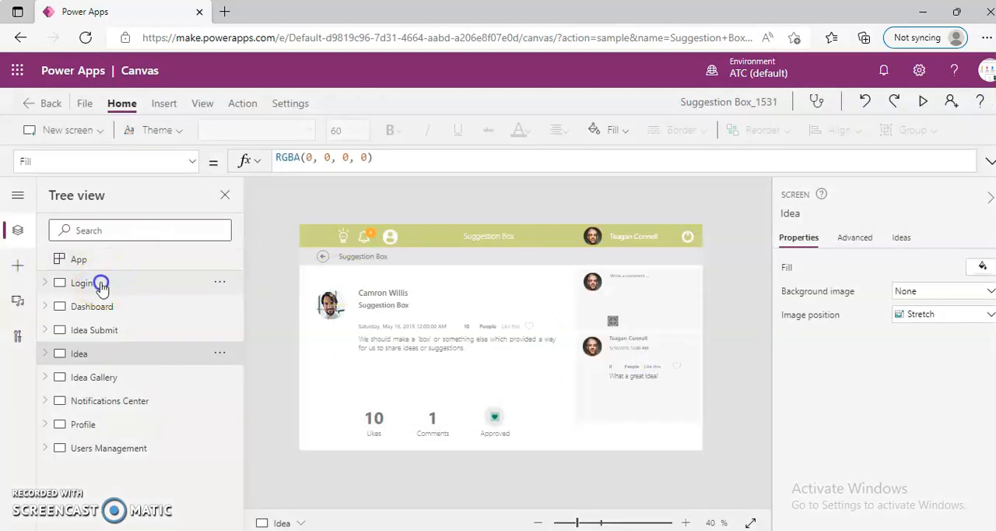
pyautogui.click(923, 102)
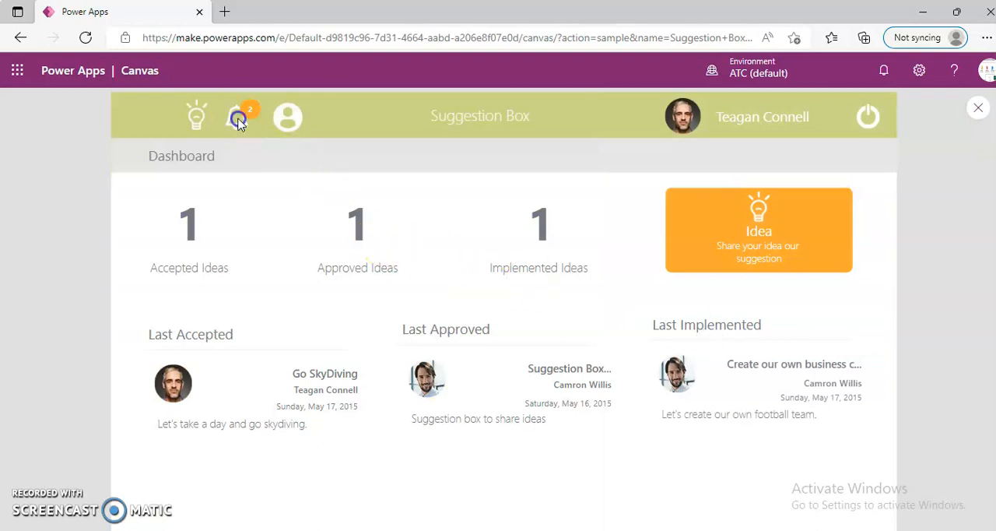
pyautogui.click(237, 117)
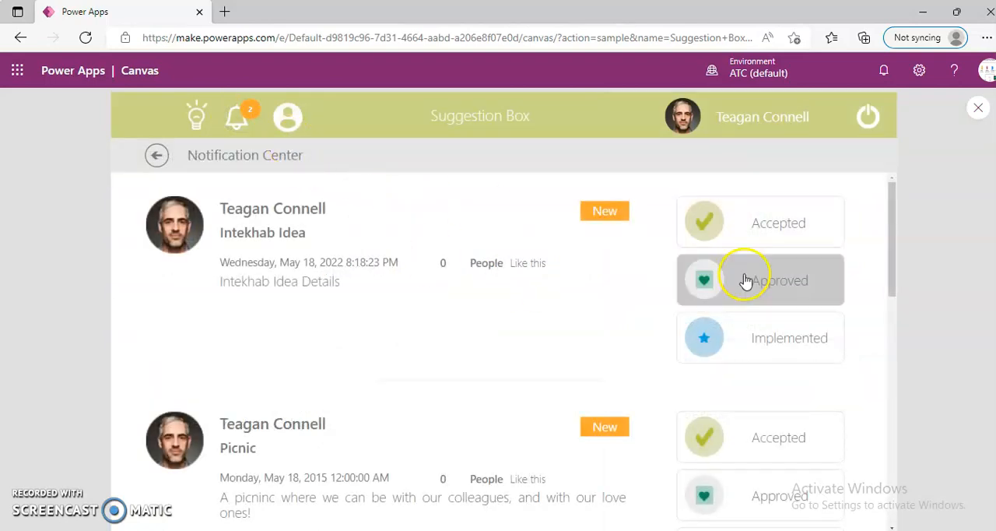
pyautogui.moveTo(386, 226)
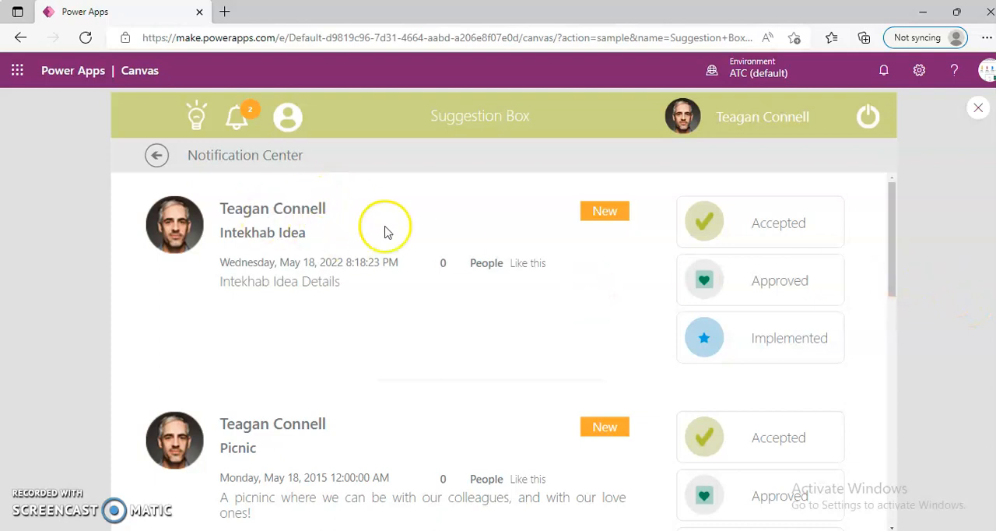
pyautogui.moveTo(355, 239)
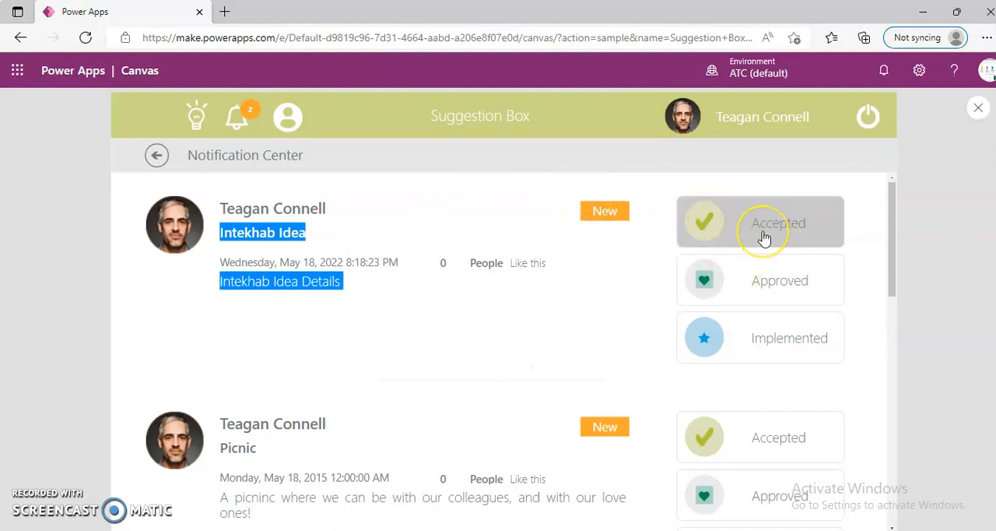
pyautogui.click(759, 223)
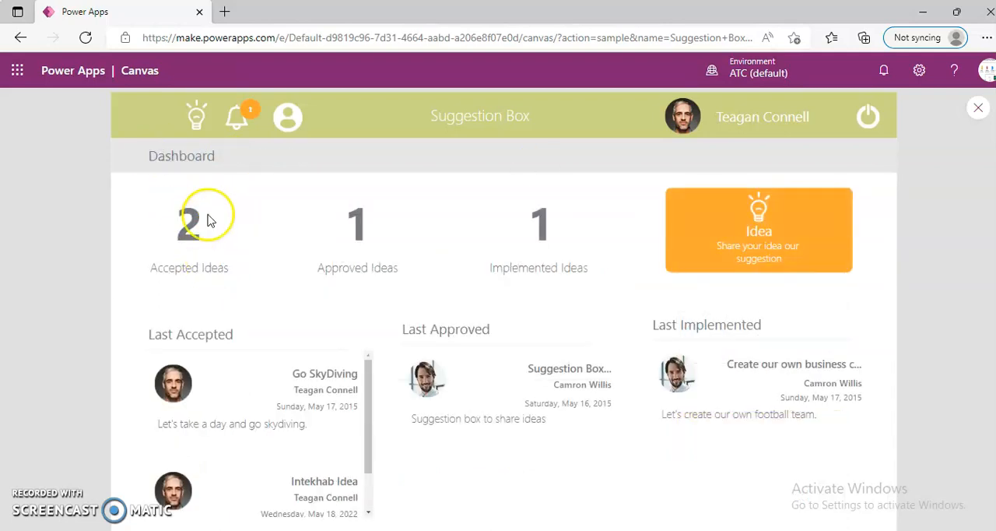
pyautogui.moveTo(196, 226)
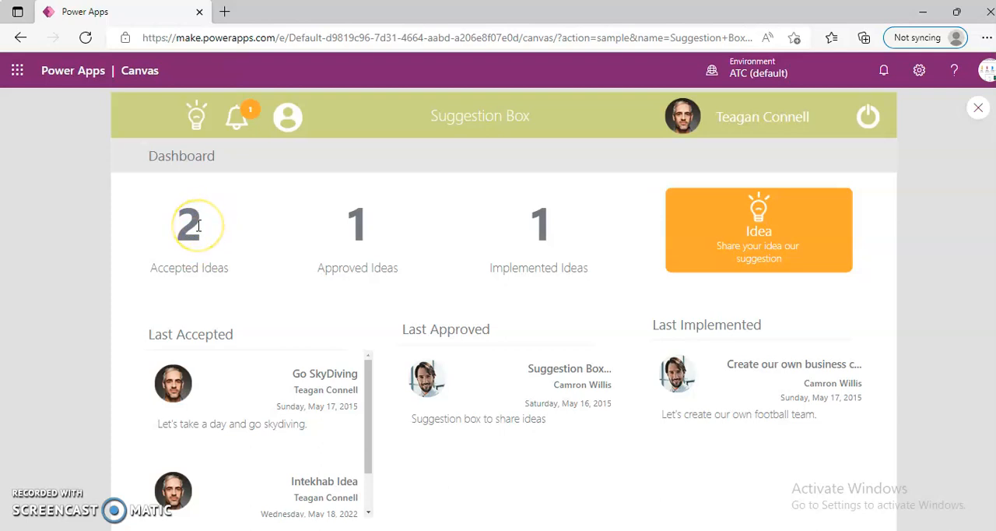
pyautogui.moveTo(977, 107)
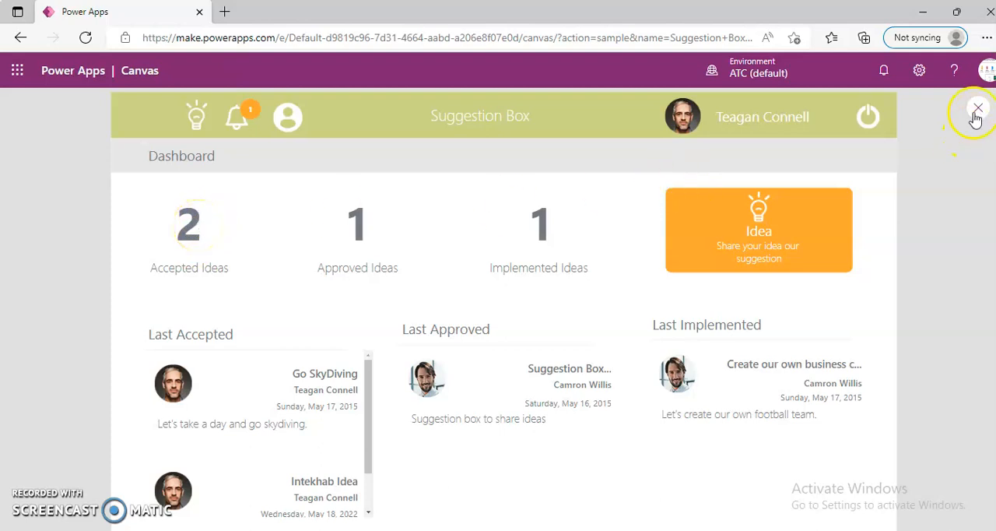
# - Close the preview, glance at File > Save as, then list the New screen layouts including Blank and Scrollable
pyautogui.click(977, 108)
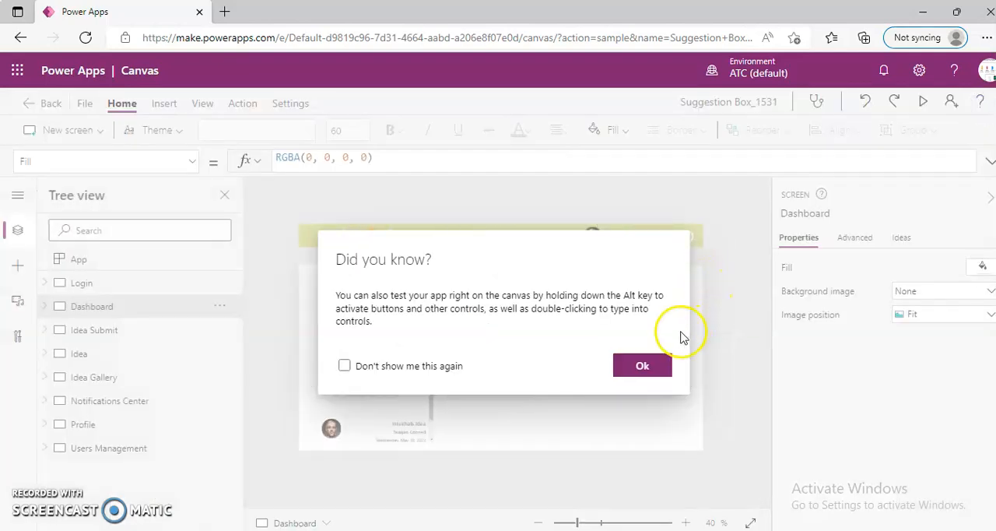
pyautogui.click(641, 366)
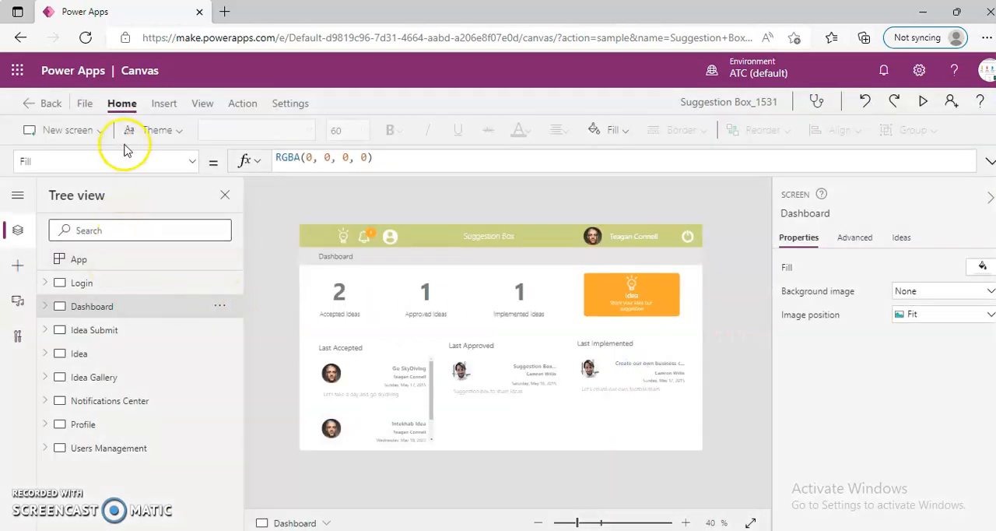
pyautogui.click(84, 103)
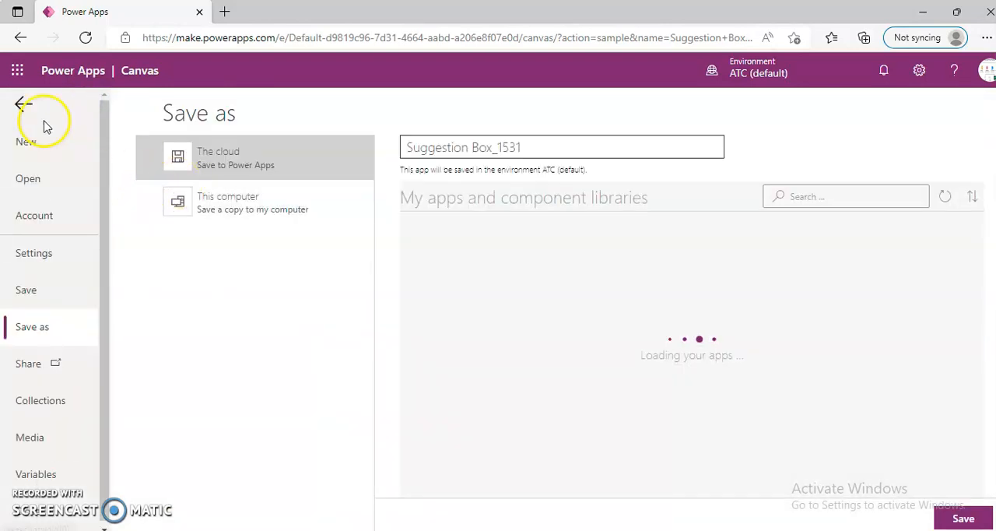
pyautogui.click(20, 103)
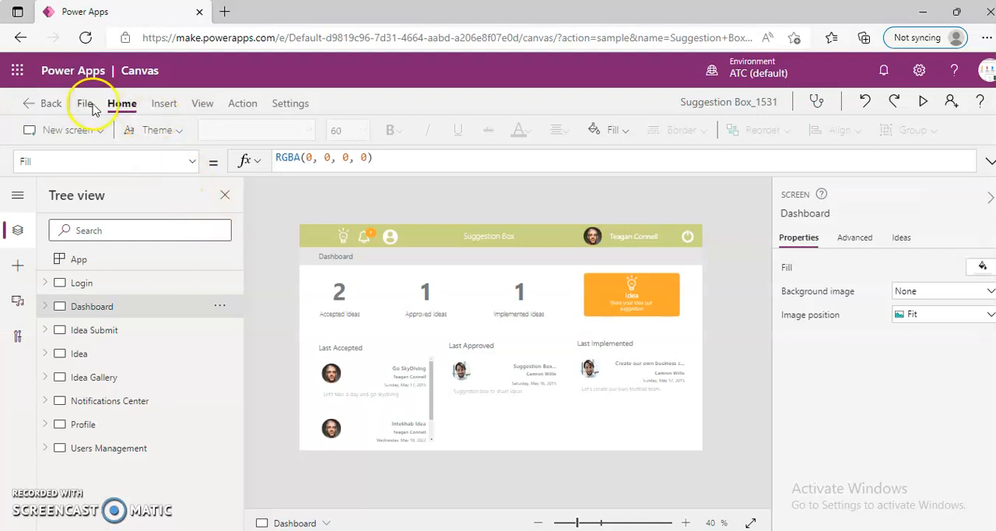
pyautogui.click(84, 102)
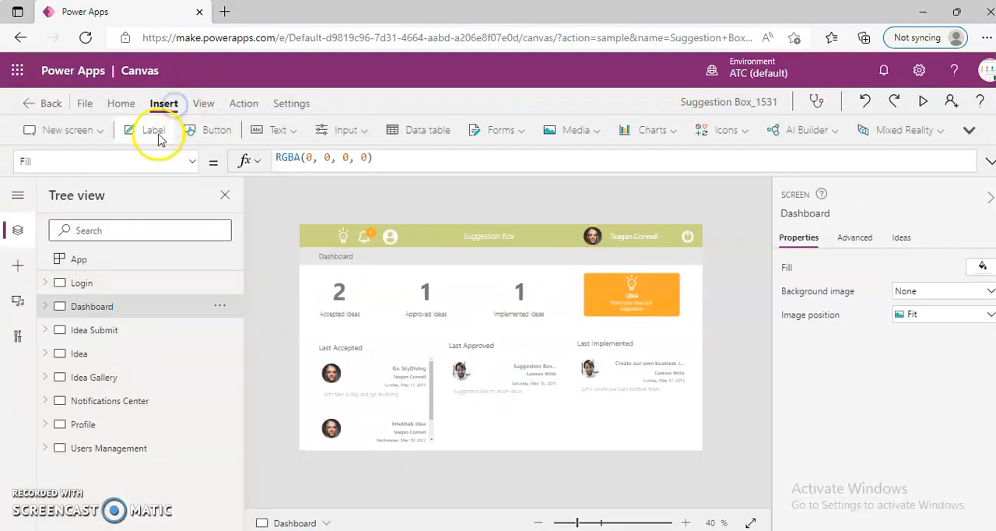
pyautogui.click(69, 131)
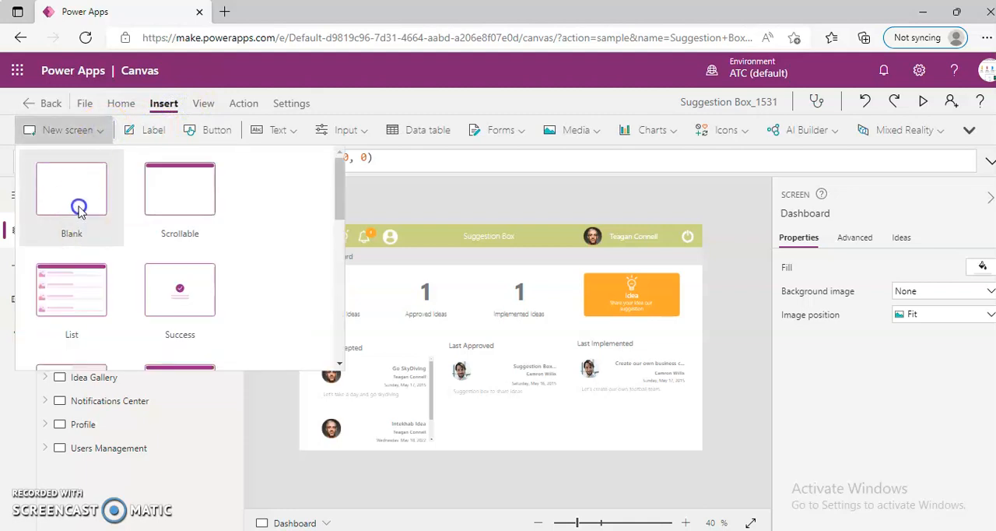
pyautogui.moveTo(77, 195)
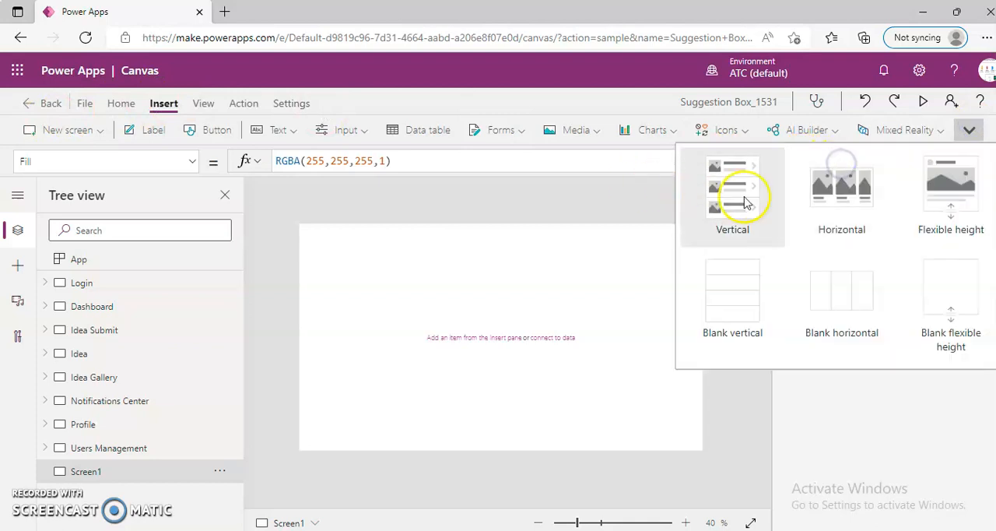
# - Add a vertical gallery with Items set to Ideas and run the app in preview
pyautogui.click(732, 190)
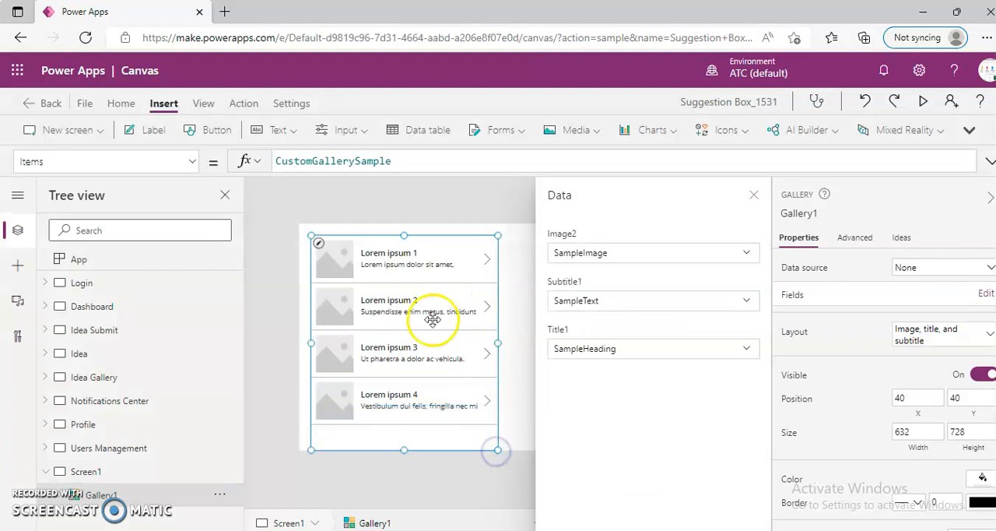
pyautogui.click(333, 161)
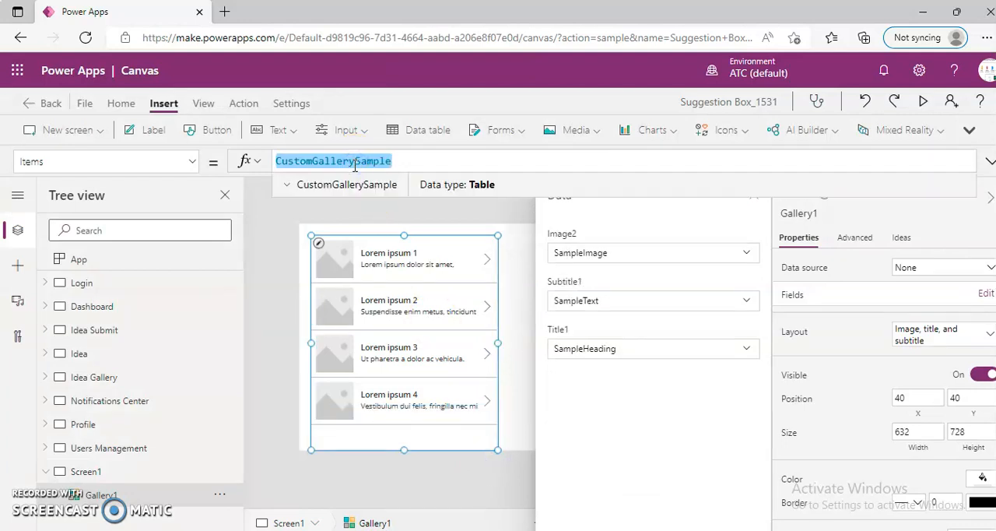
pyautogui.write('Ideas')
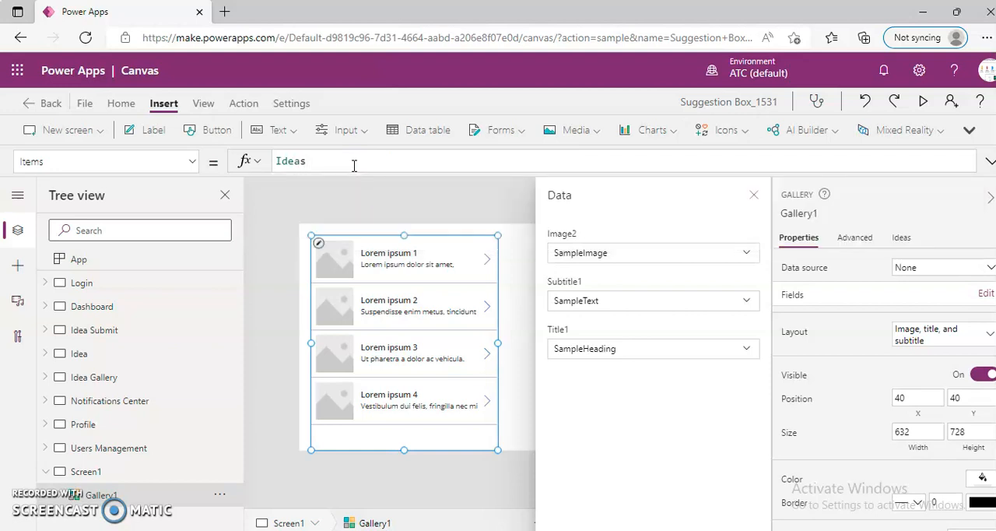
pyautogui.click(387, 252)
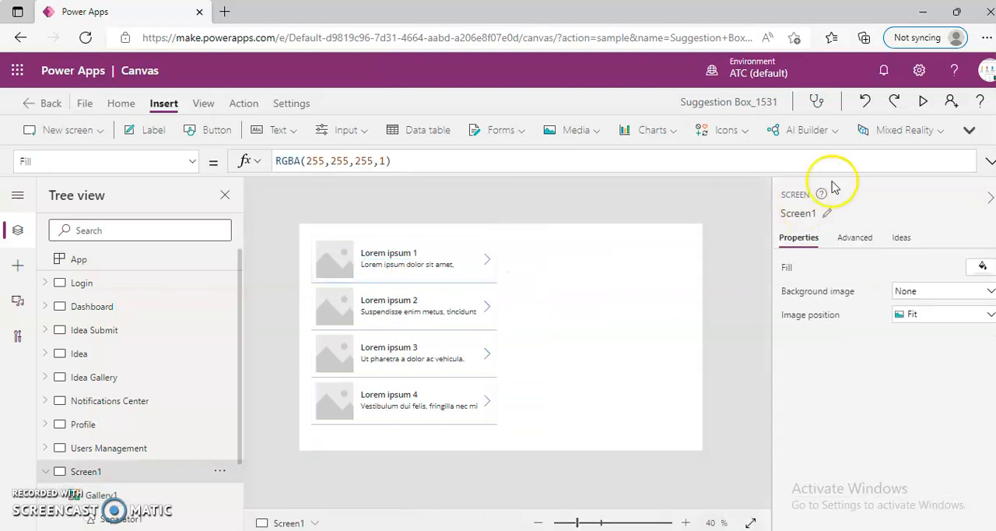
pyautogui.click(921, 103)
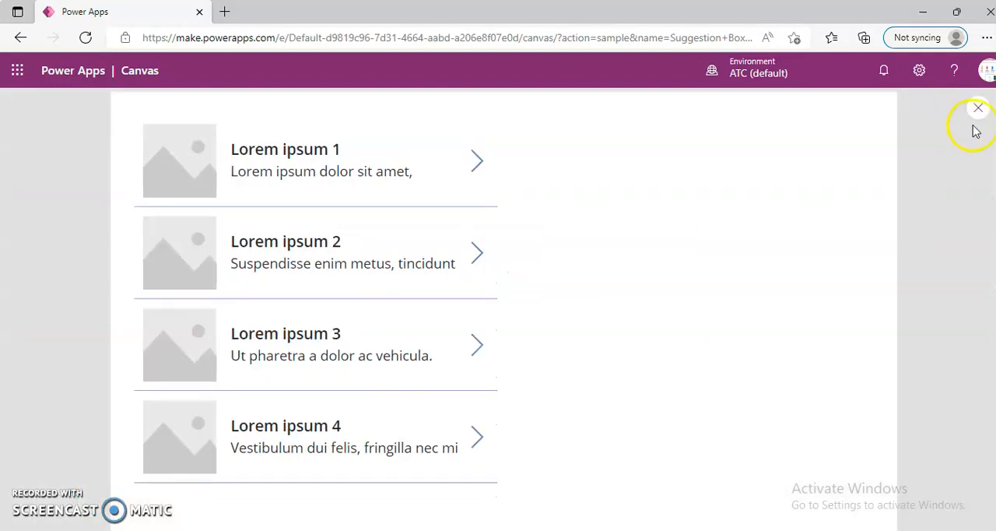
# - Close the preview and dismiss the testing tip, leaving the gallery listing real ideas
pyautogui.click(977, 108)
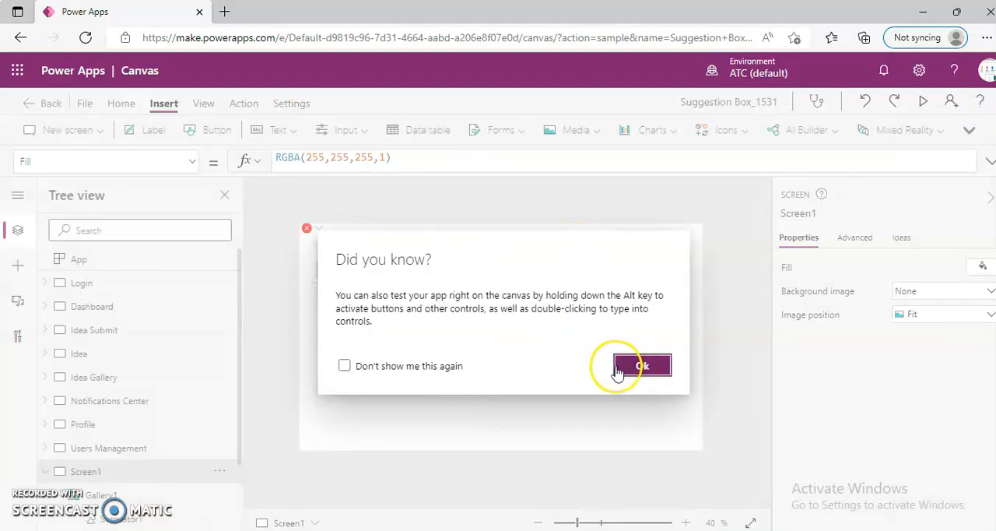
pyautogui.click(641, 365)
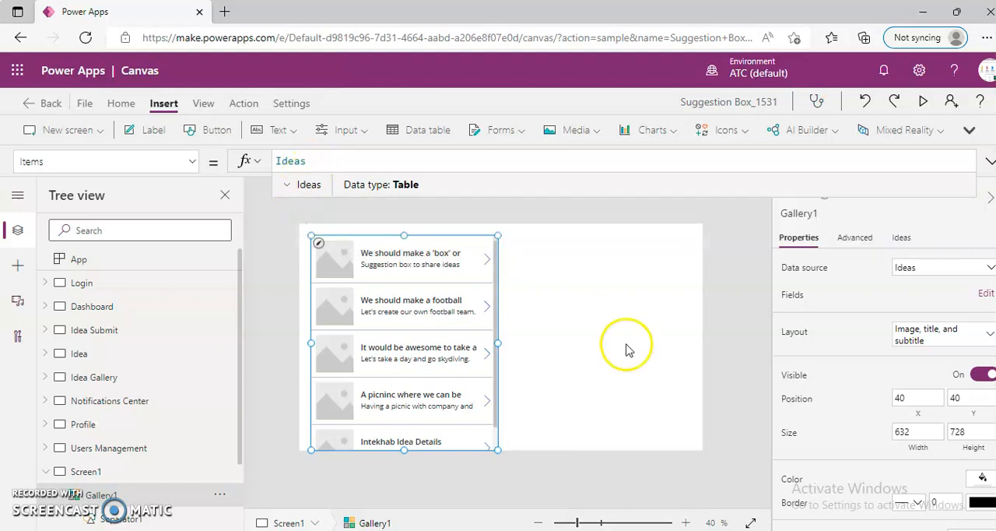
# - Preview Screen1's ideas gallery, scroll through it, then return to the editor
pyautogui.click(625, 345)
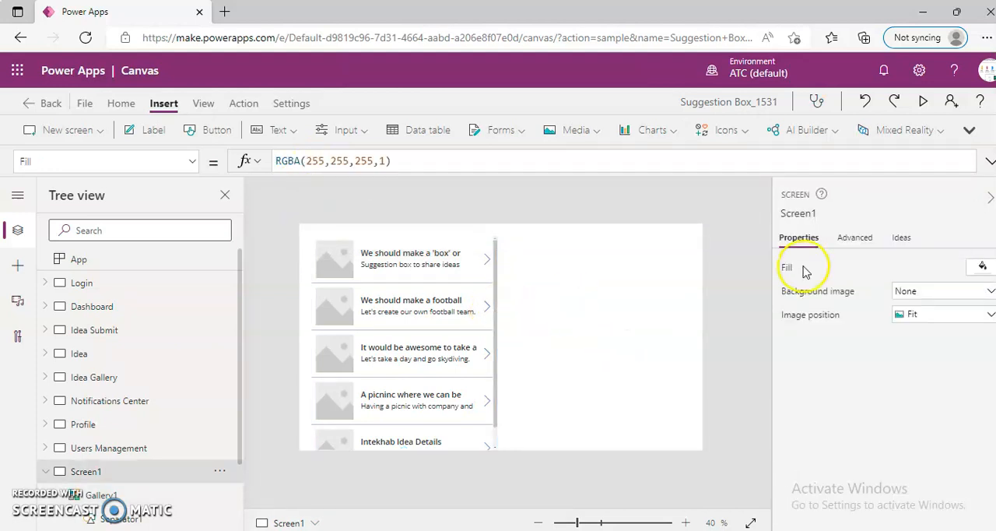
pyautogui.click(923, 102)
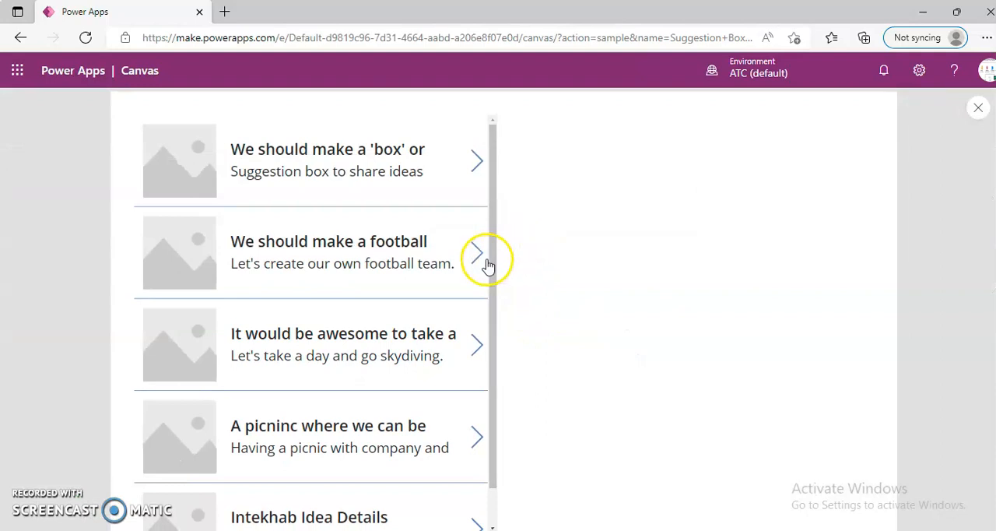
pyautogui.scroll(-3)
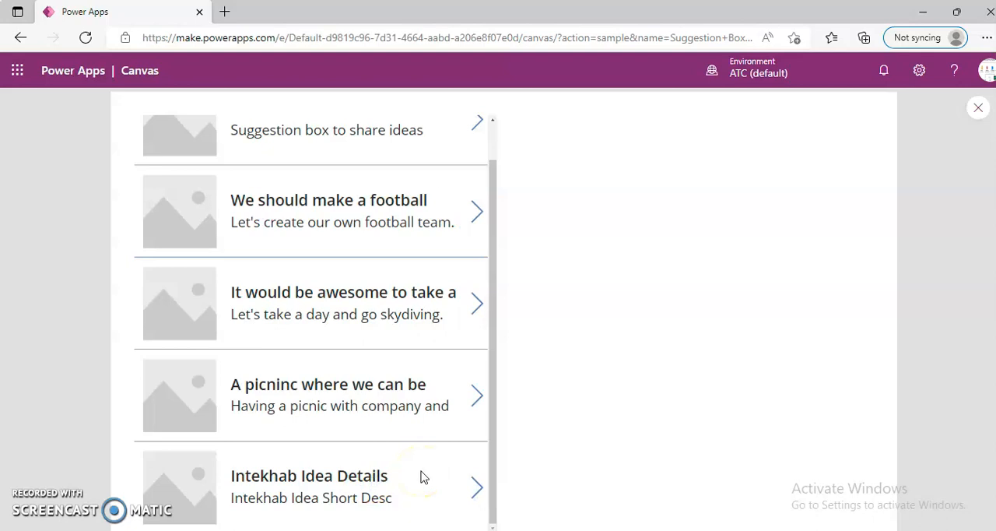
pyautogui.moveTo(968, 267)
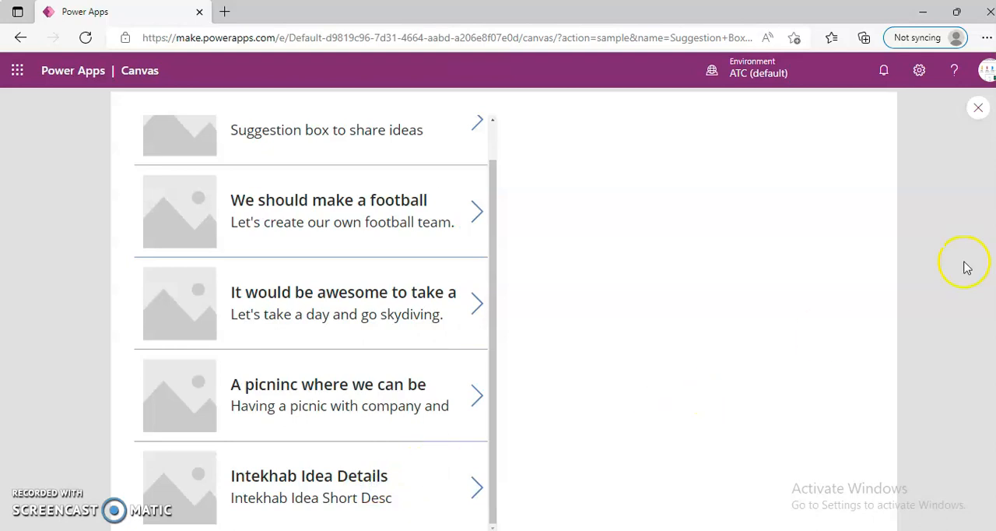
pyautogui.click(977, 108)
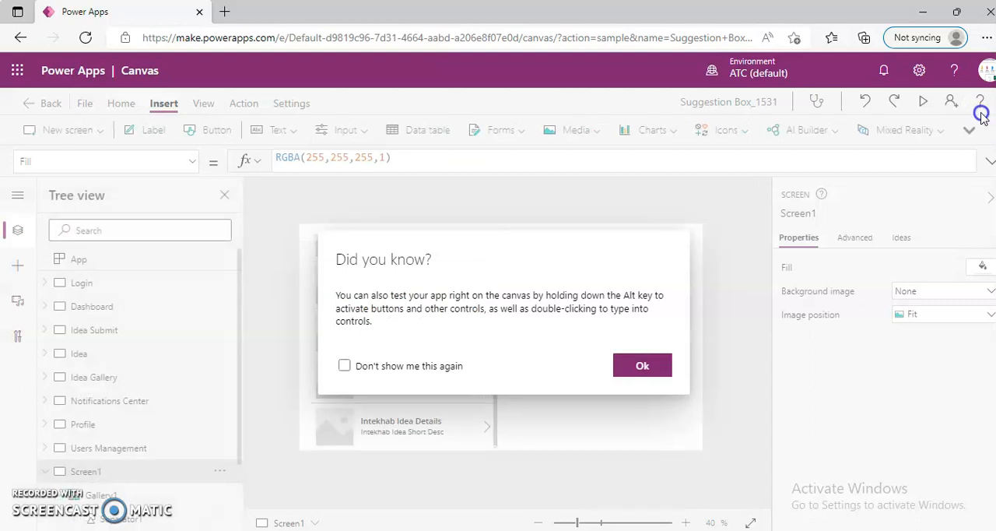
pyautogui.click(641, 365)
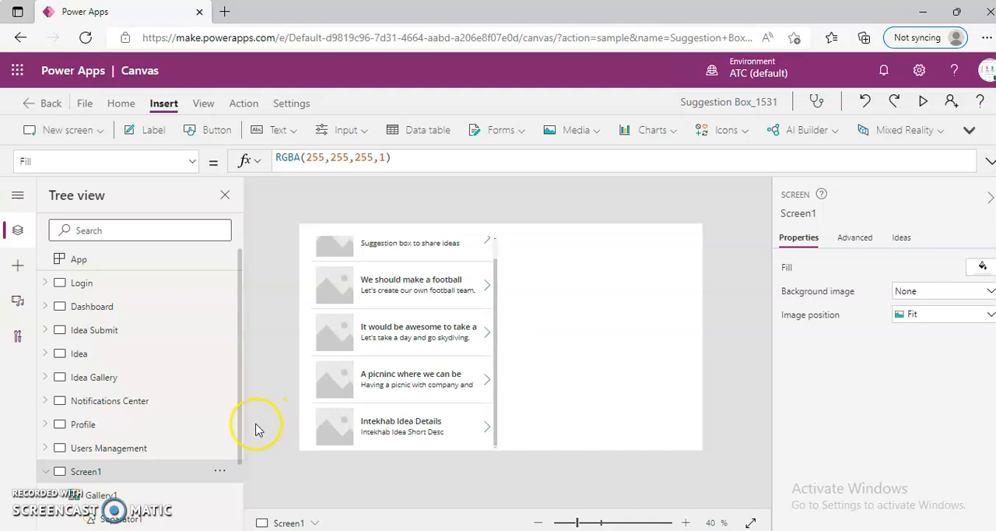
# - Switch to the Profile screen and run it in preview
pyautogui.click(84, 423)
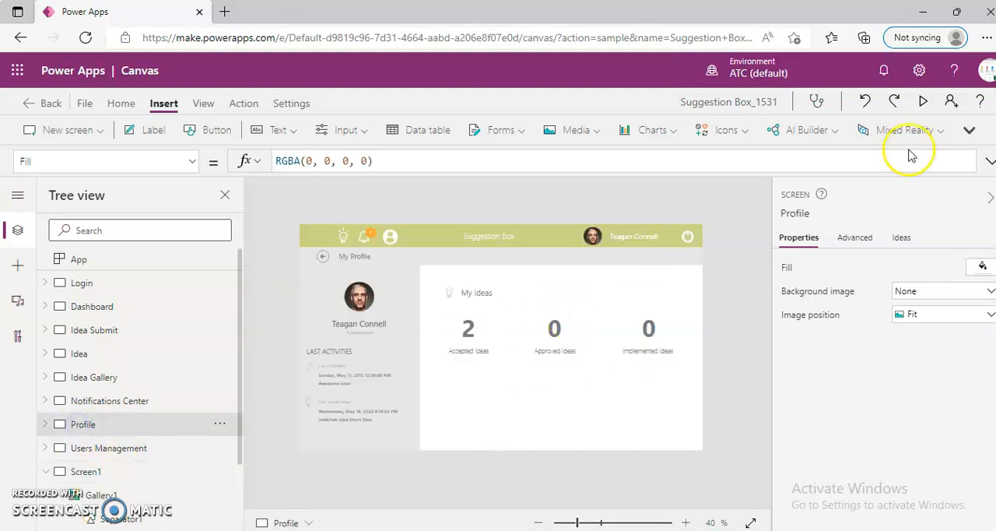
pyautogui.click(923, 103)
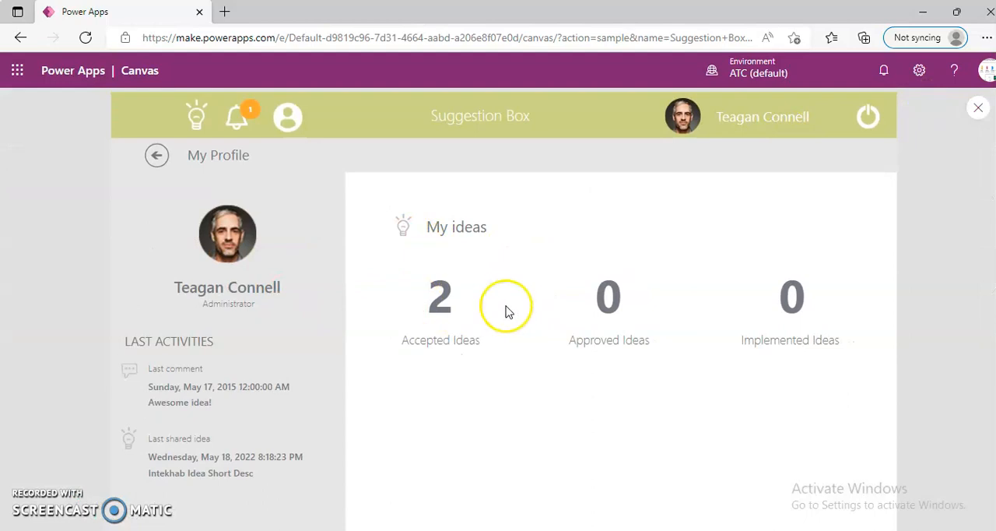
pyautogui.moveTo(194, 195)
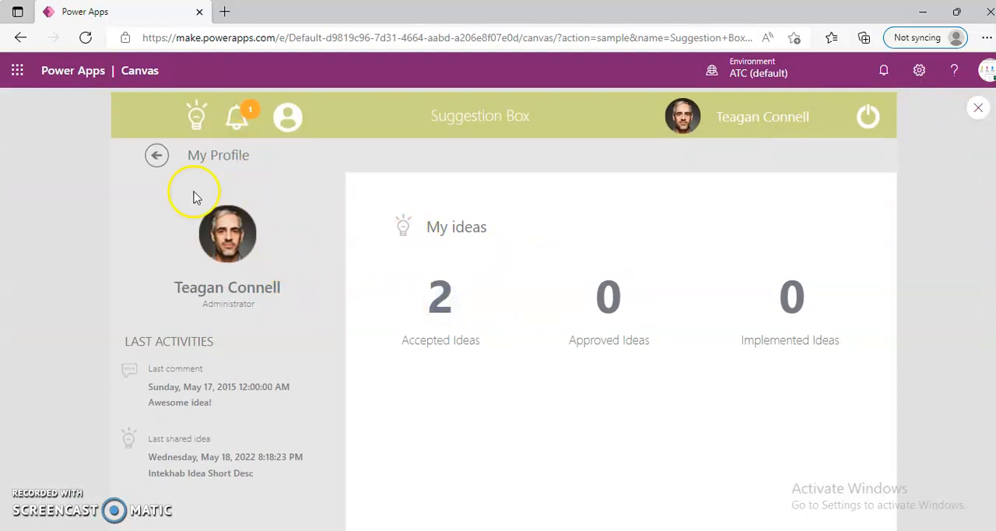
# - Navigate from My Profile back to the Dashboard in the running app, then close the preview
pyautogui.doubleClick(228, 286)
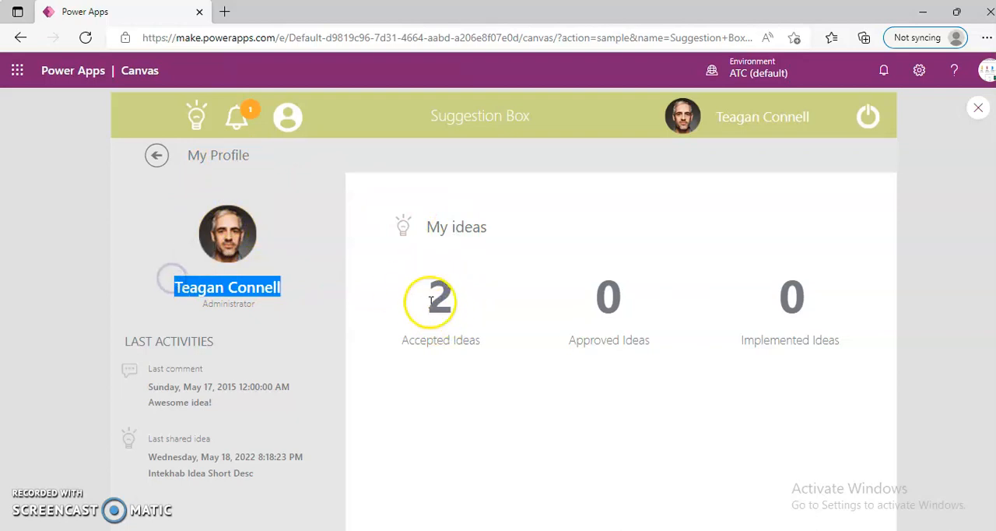
pyautogui.click(156, 156)
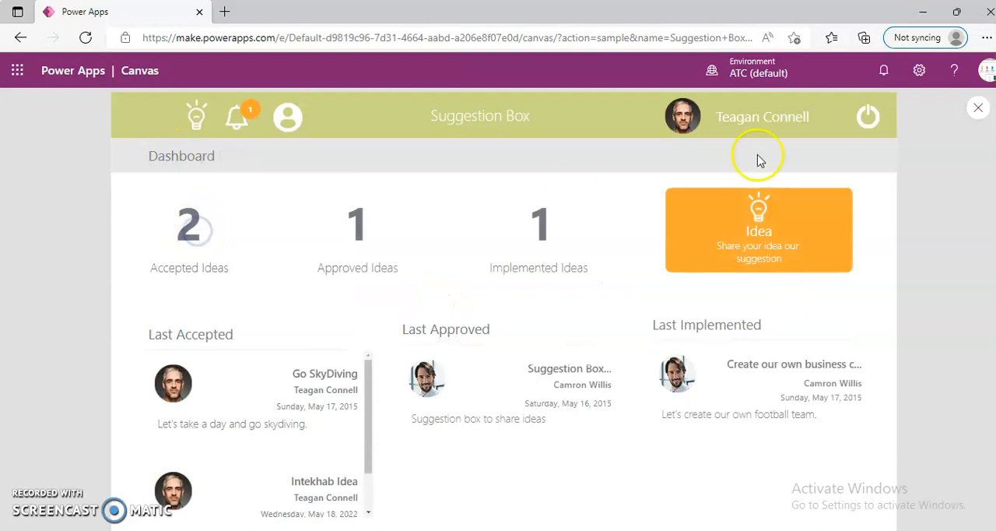
pyautogui.click(978, 107)
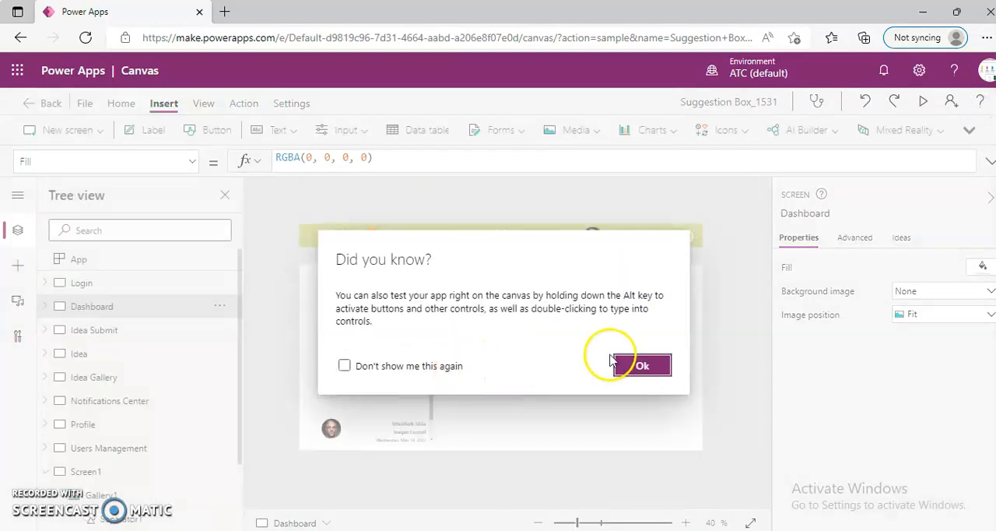
# - Preview the Users Management screen, scroll its user list with roles, and return to editing it
pyautogui.click(642, 366)
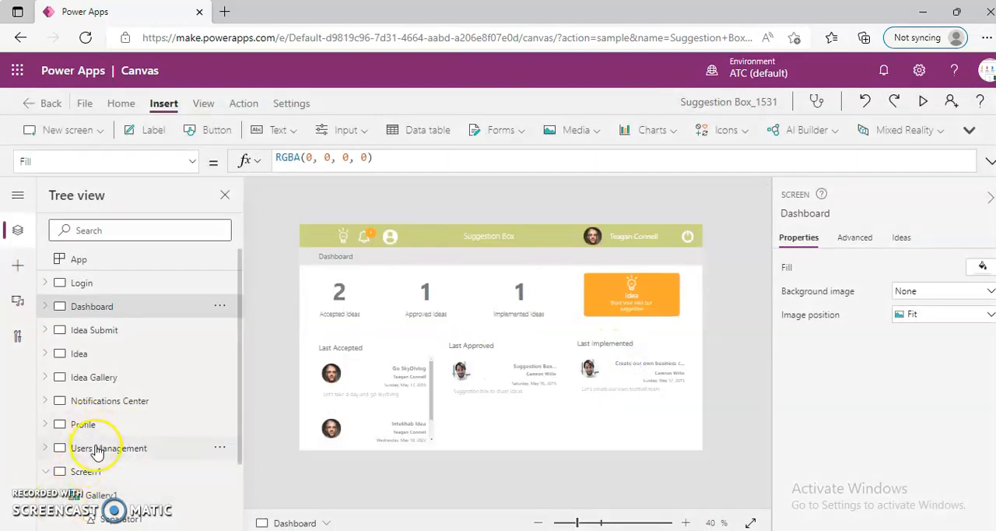
pyautogui.click(109, 448)
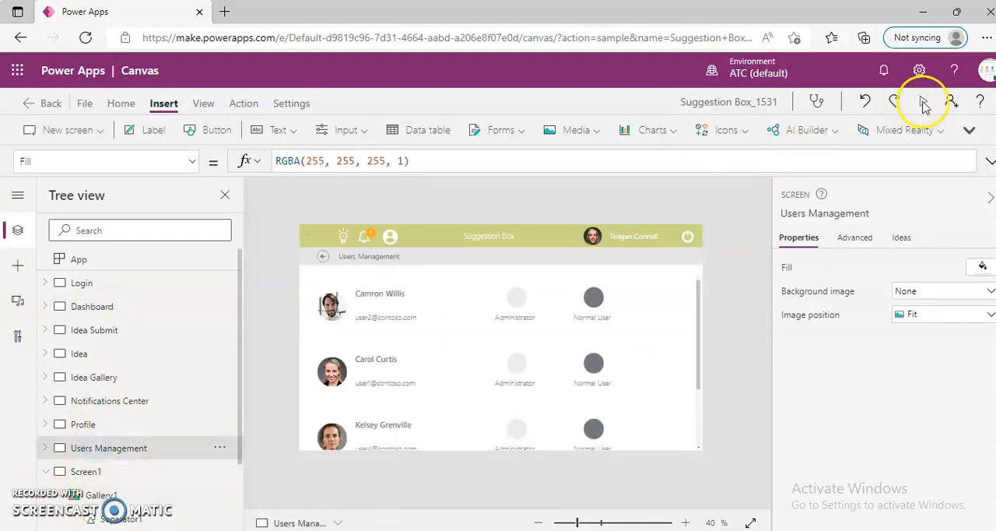
pyautogui.click(921, 102)
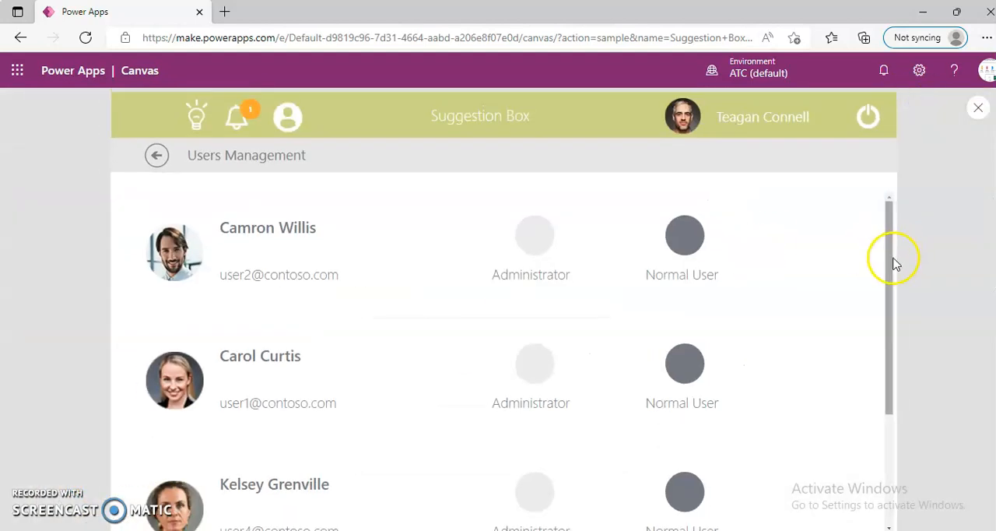
pyautogui.scroll(-3)
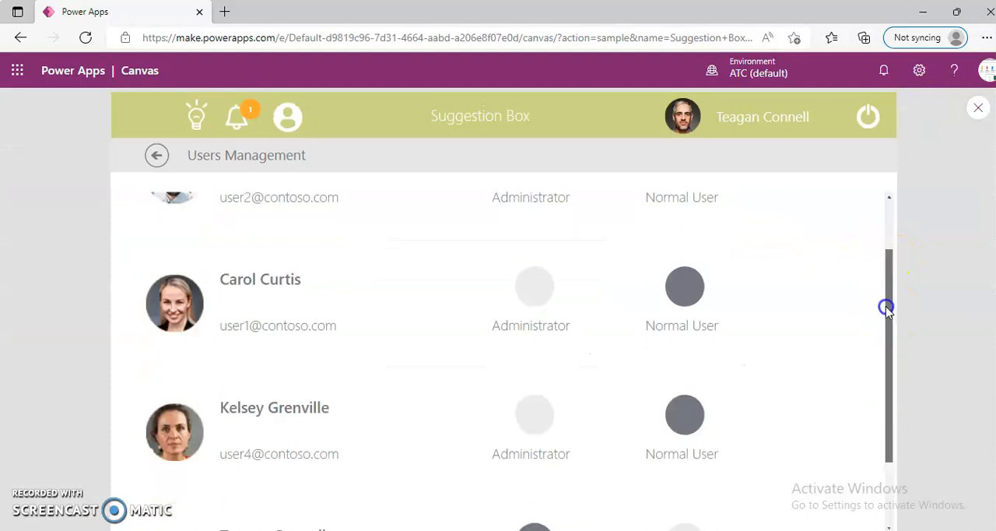
pyautogui.scroll(-3)
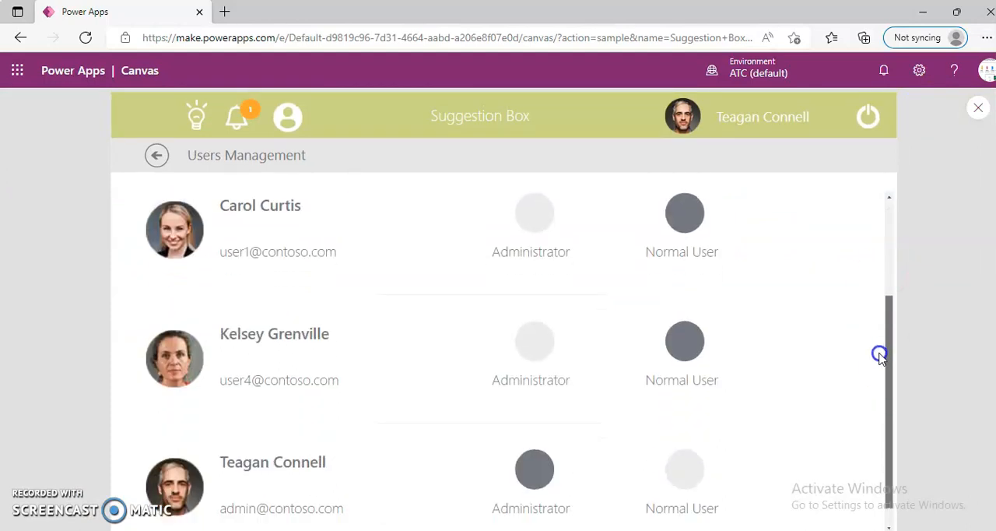
pyautogui.scroll(-3)
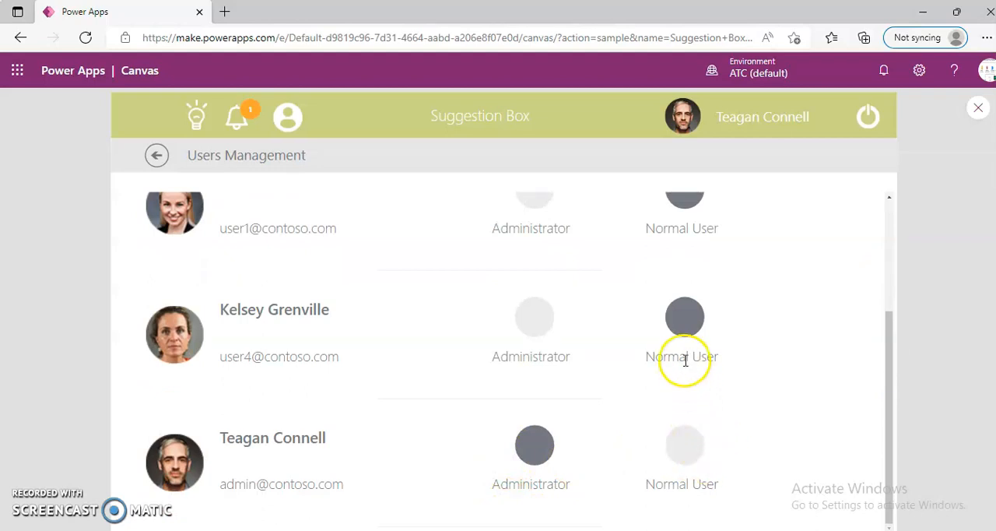
pyautogui.click(977, 107)
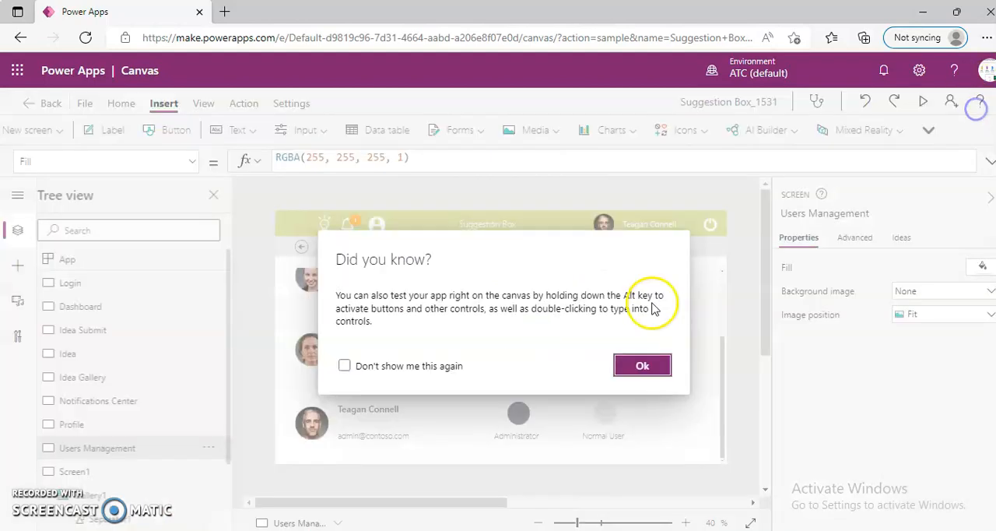
pyautogui.click(641, 366)
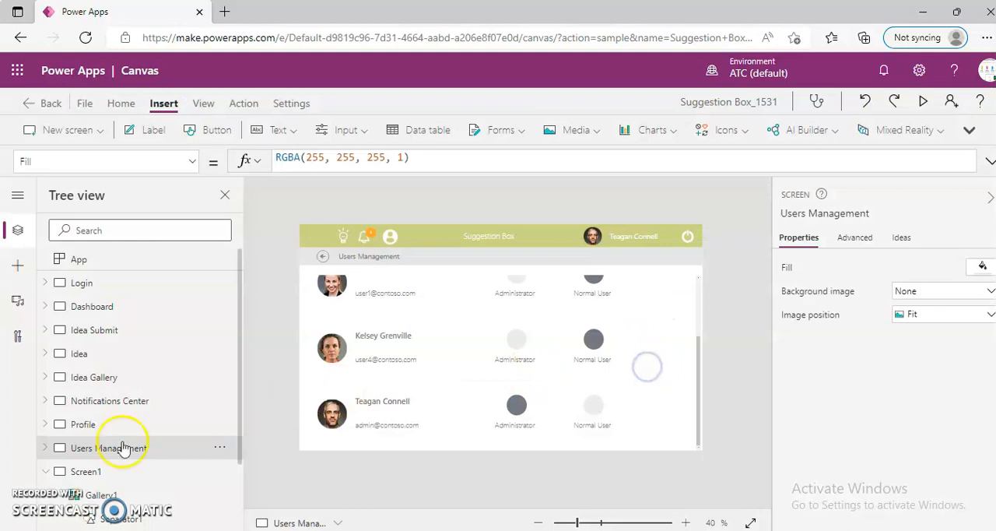
# - Preview the Notifications Center screen, scroll its idea notifications, and return to the editor
pyautogui.click(83, 423)
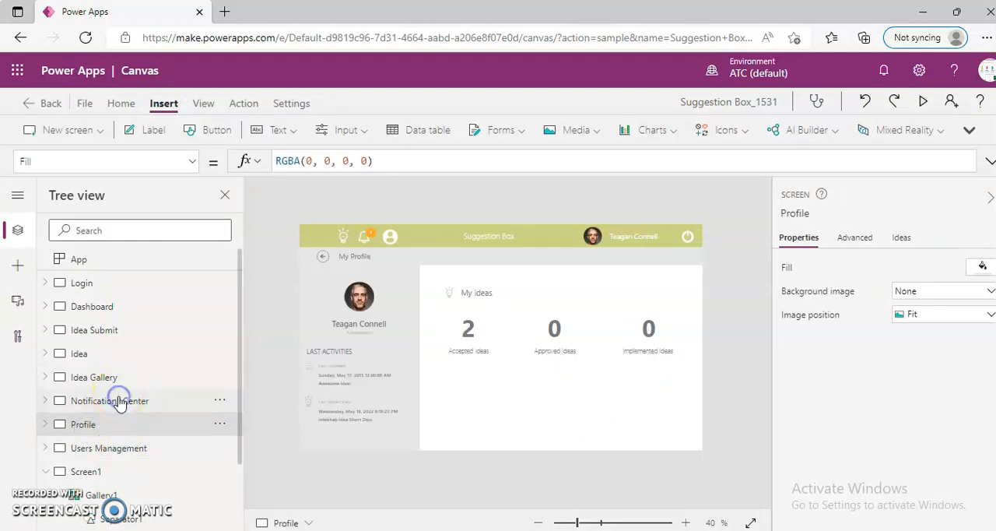
pyautogui.click(109, 400)
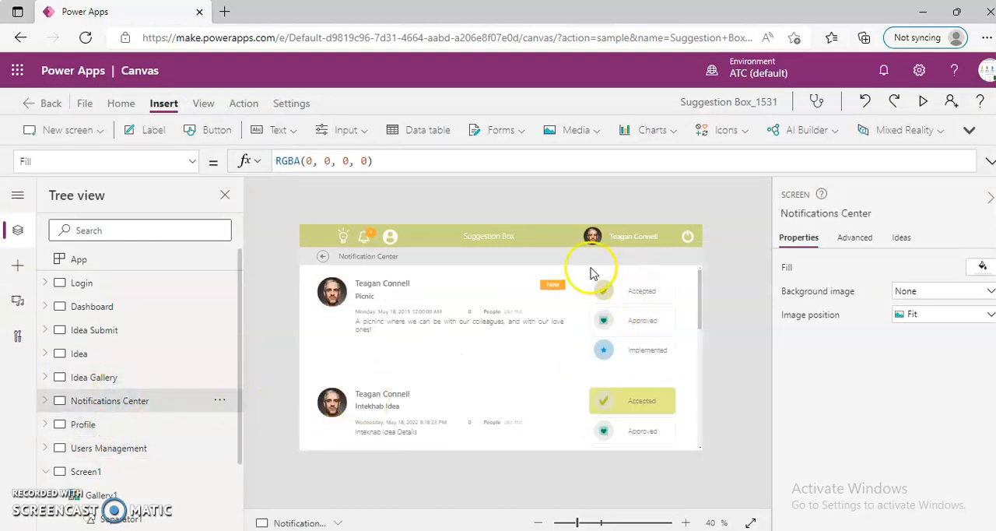
pyautogui.moveTo(582, 315)
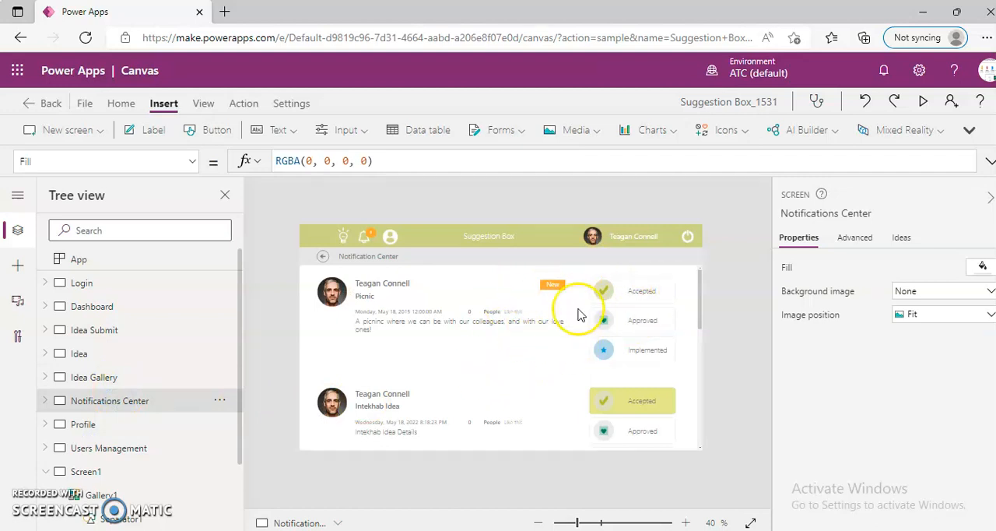
pyautogui.click(923, 102)
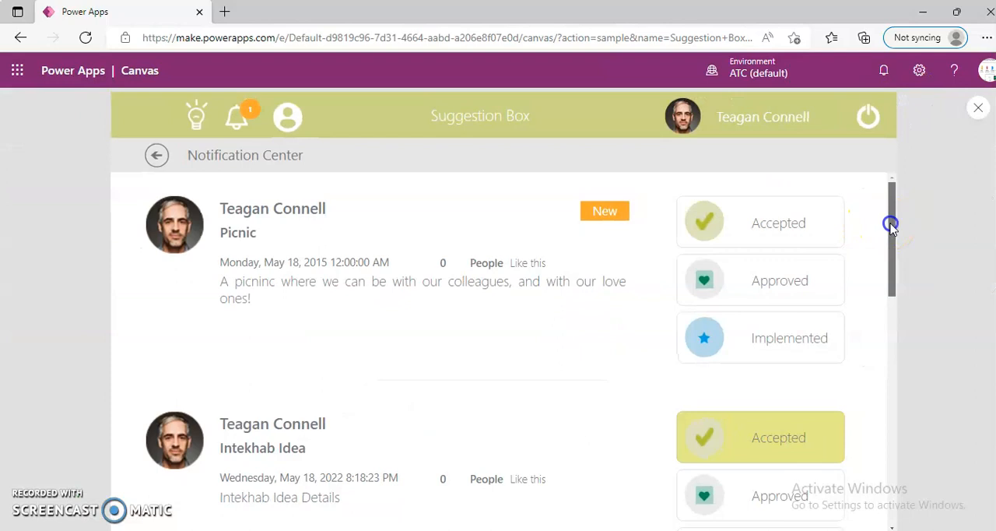
pyautogui.scroll(-3)
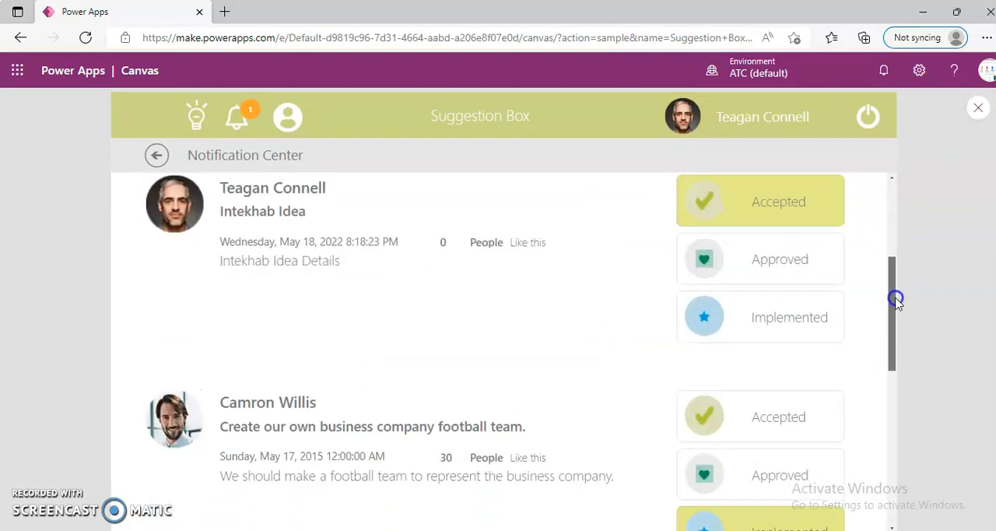
pyautogui.scroll(-3)
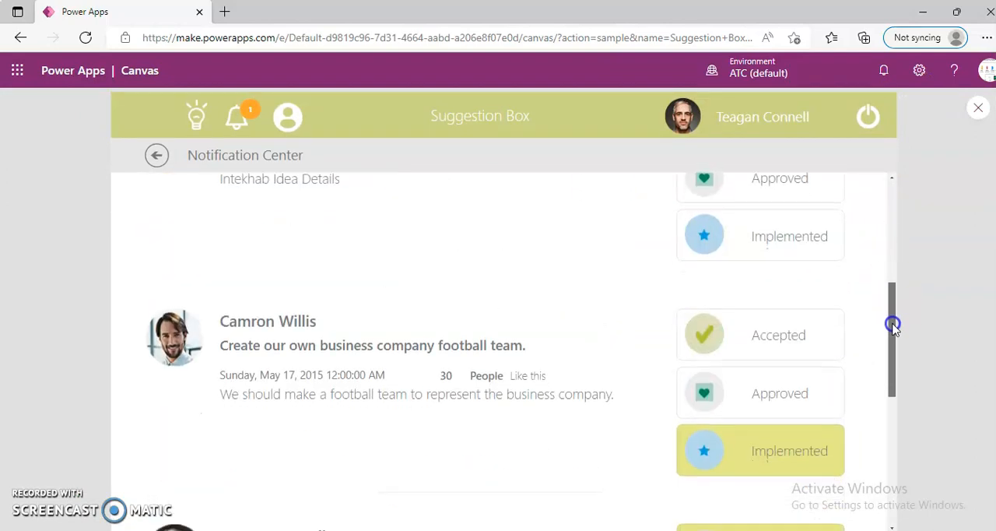
pyautogui.scroll(3)
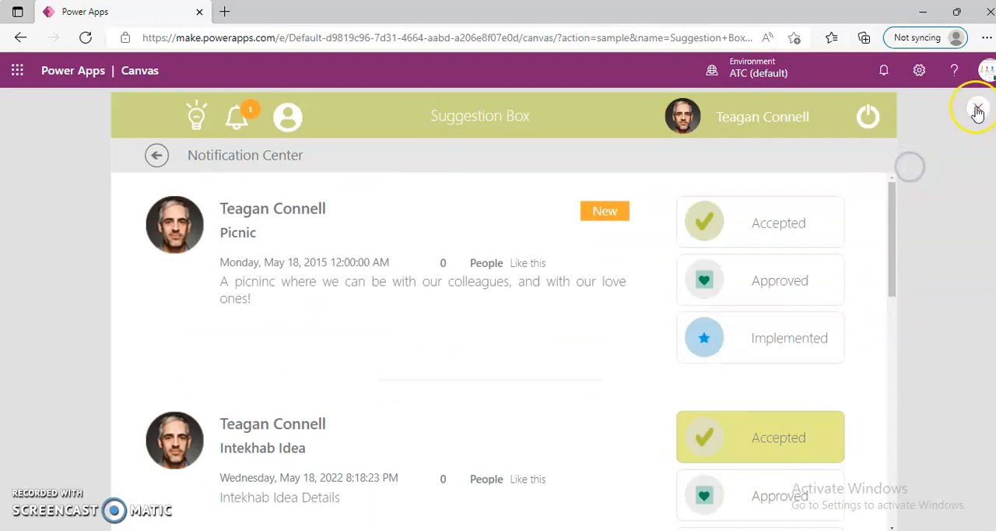
pyautogui.click(978, 109)
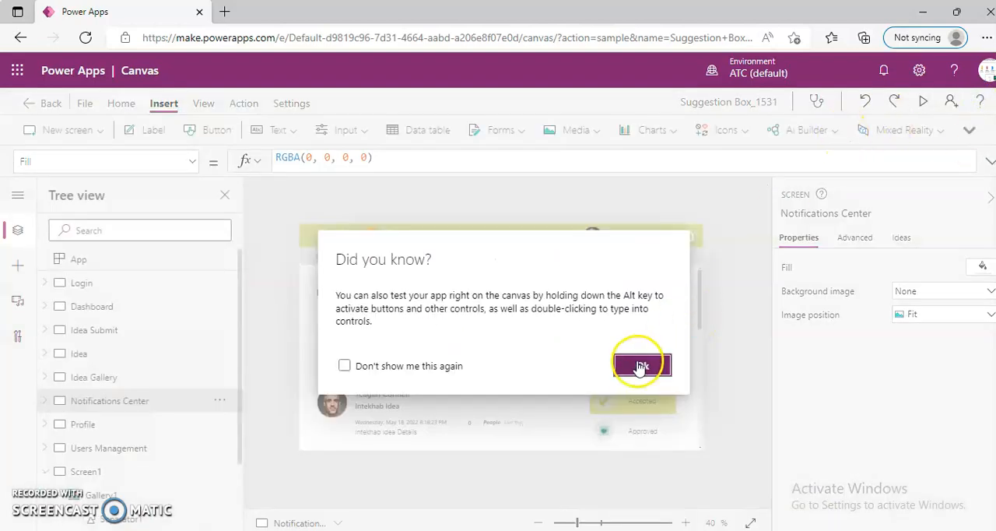
# - Preview the Idea Gallery screen, scroll its ideas with likes and comments, and dismiss the tip
pyautogui.click(641, 366)
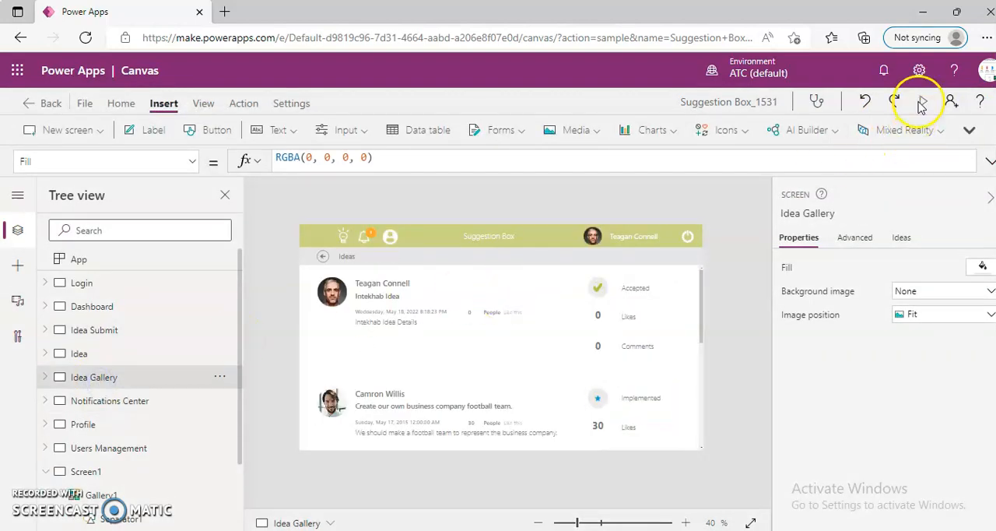
pyautogui.click(918, 103)
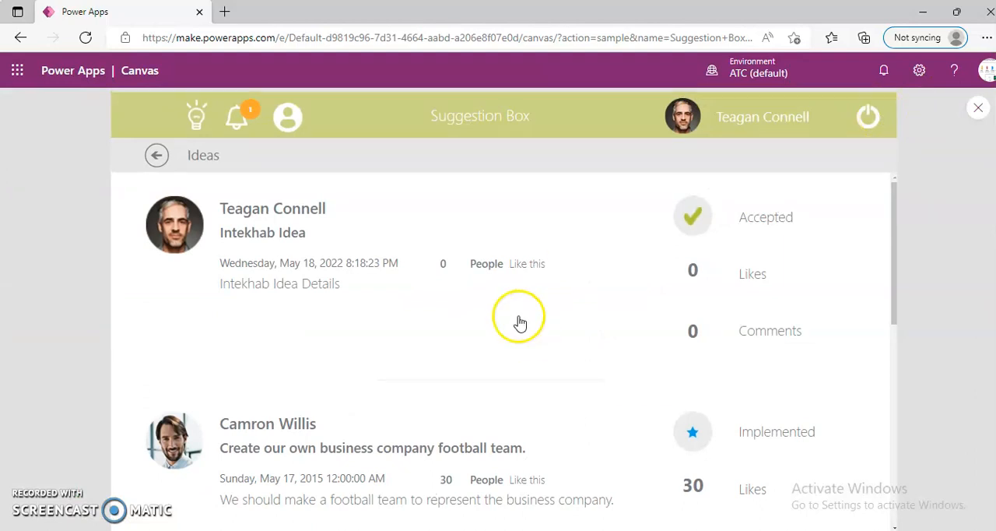
pyautogui.moveTo(884, 212)
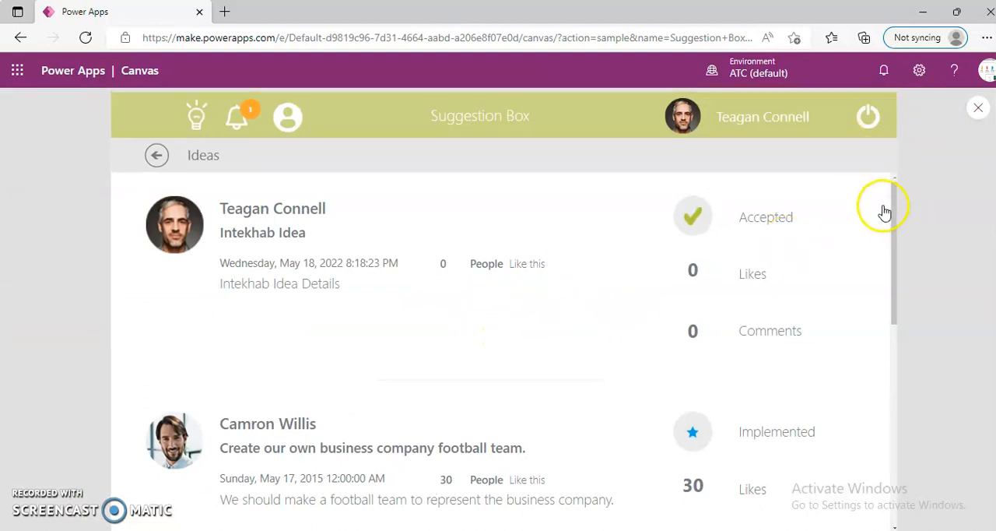
pyautogui.scroll(-3)
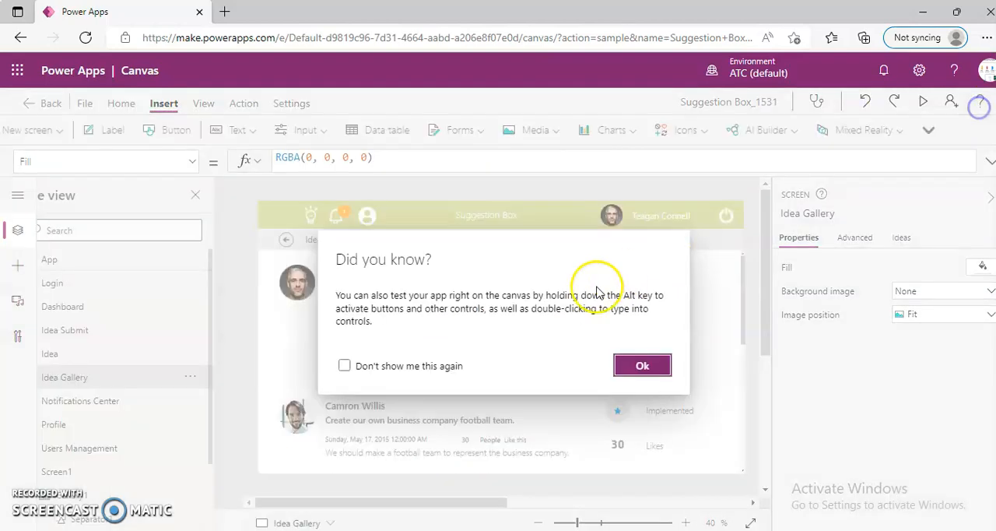
pyautogui.click(641, 366)
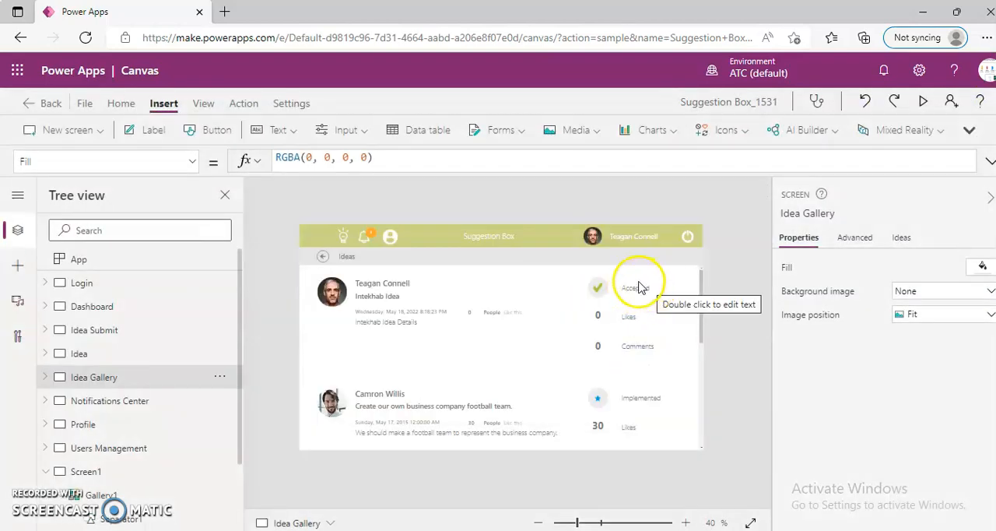
# - Review the idea detail button and Gallery5's Items formula sorting non-None ideas by SubmitDate descending
pyautogui.click(638, 283)
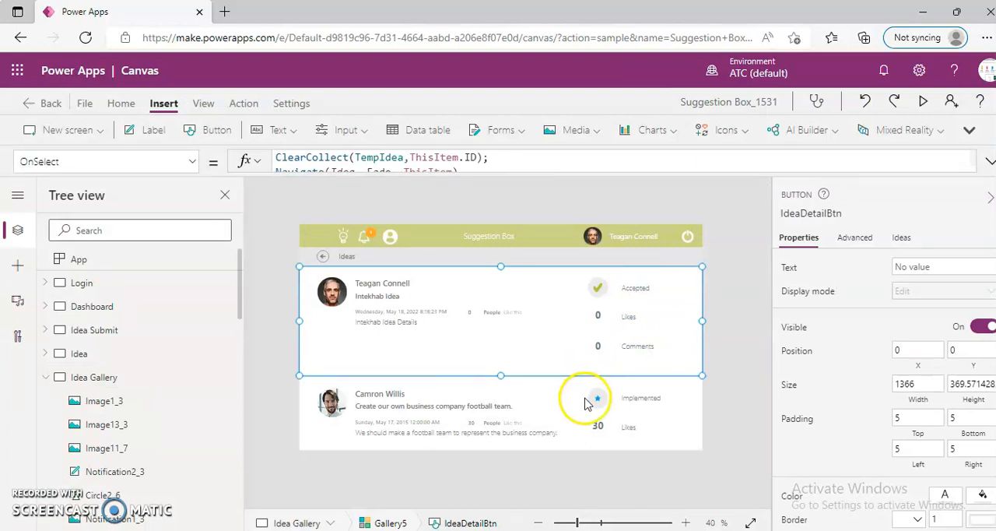
pyautogui.moveTo(241, 294)
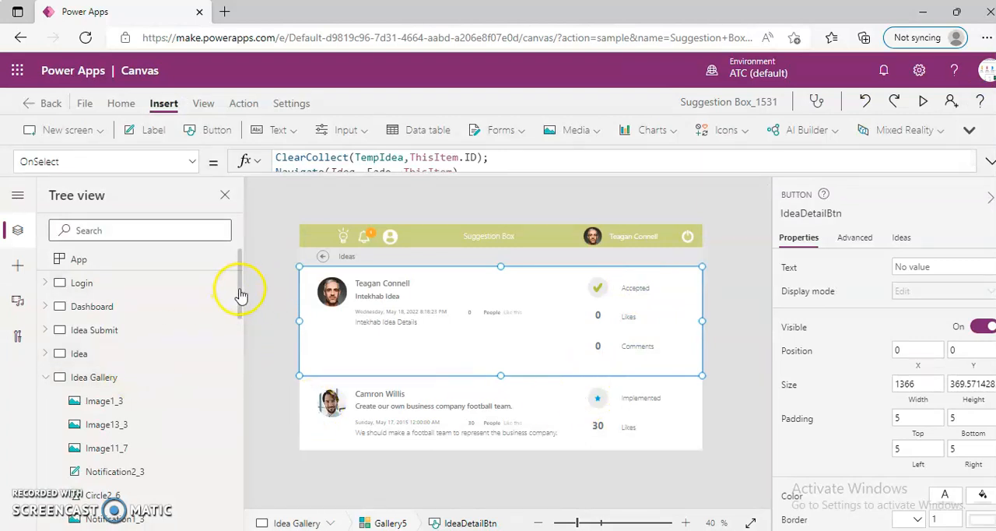
pyautogui.scroll(-3)
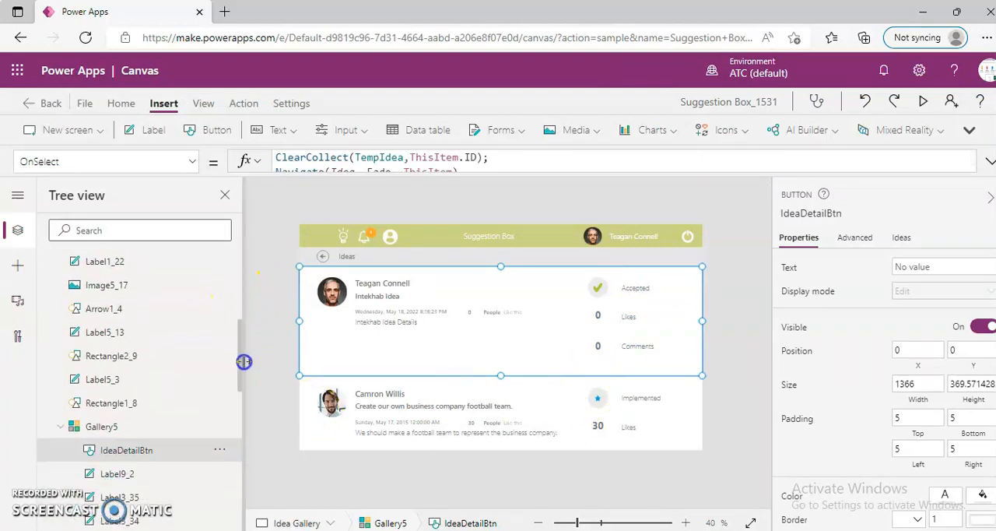
pyautogui.click(101, 427)
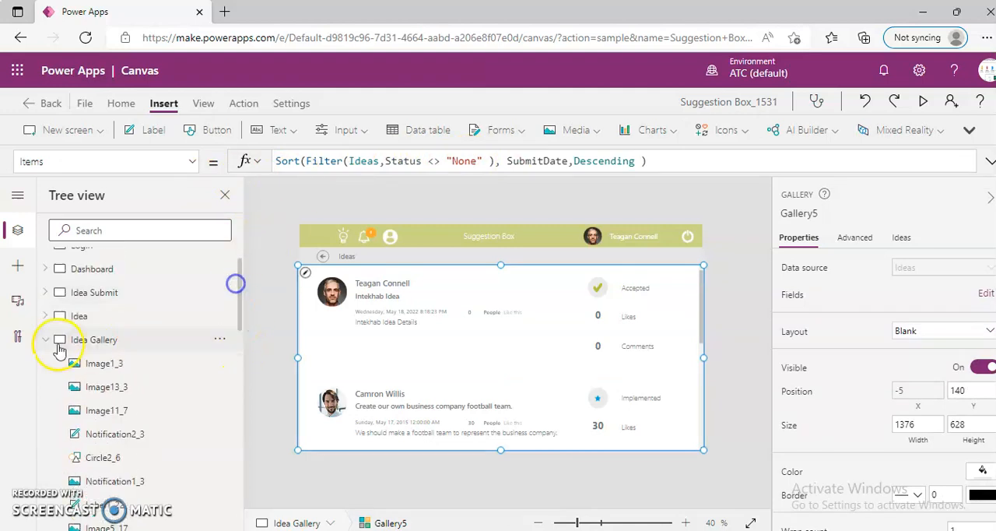
pyautogui.click(44, 340)
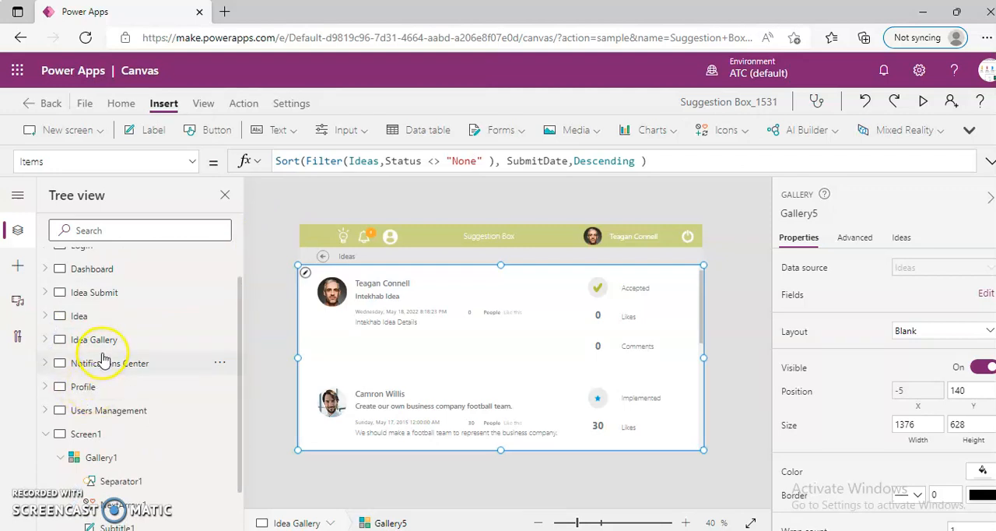
# - Review the Notifications Center gallery's IsNew/SubmitDate formula, then bring up actions for the Idea screen
pyautogui.click(109, 363)
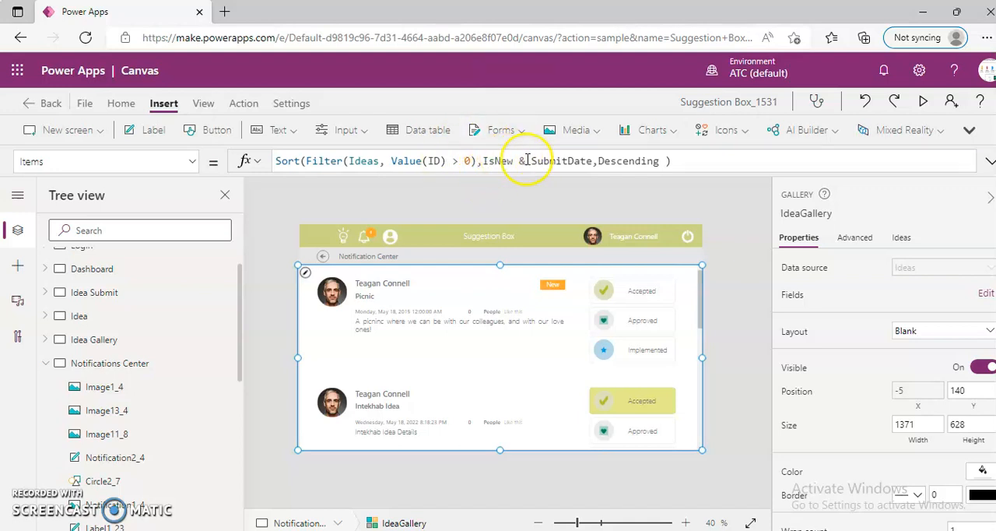
pyautogui.moveTo(672, 193)
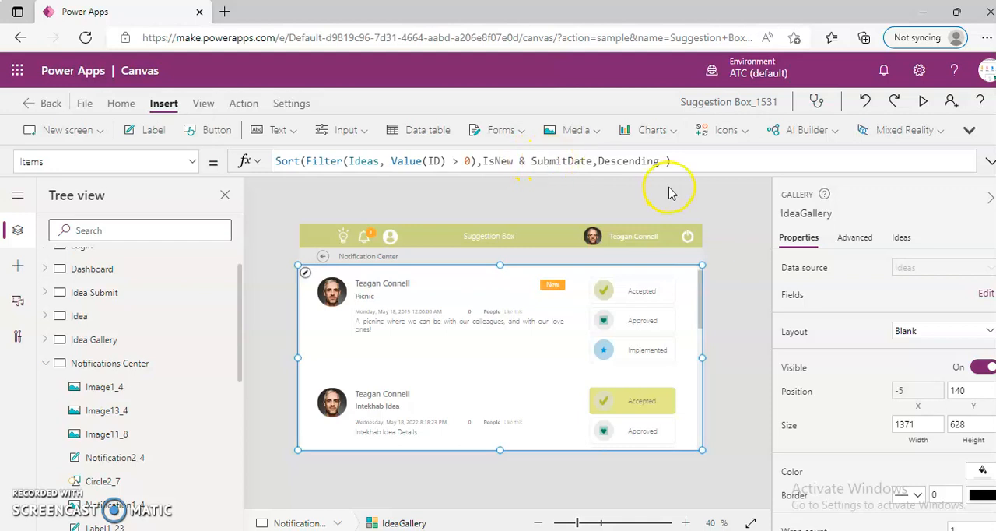
pyautogui.moveTo(595, 173)
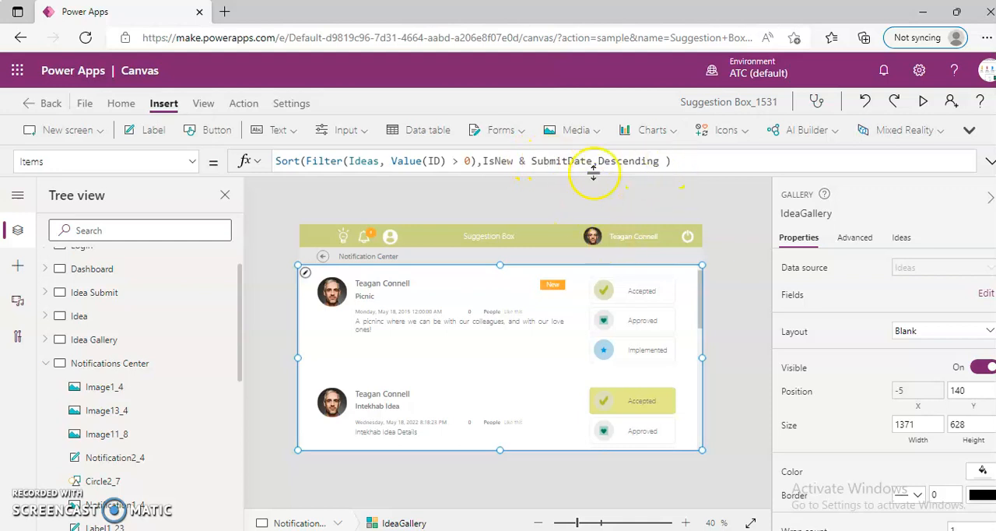
pyautogui.moveTo(504, 336)
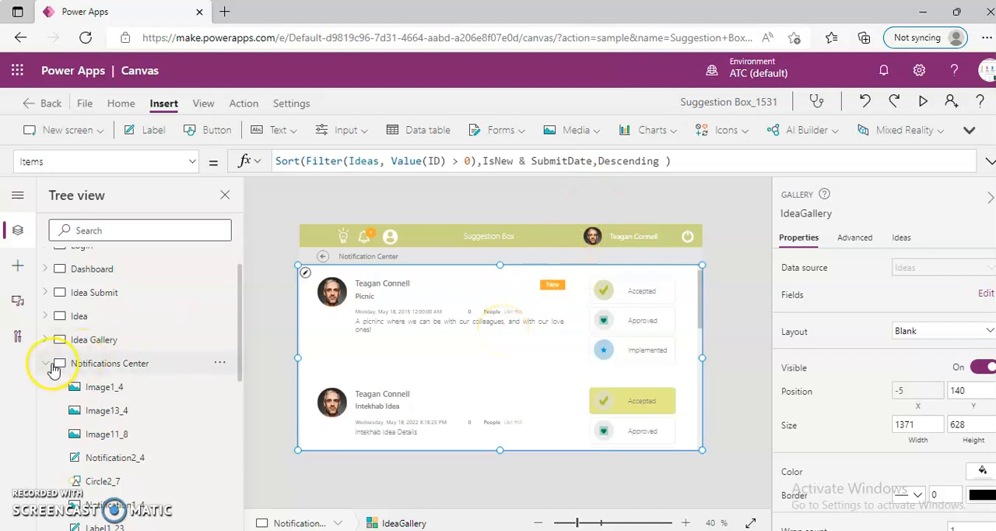
pyautogui.click(43, 362)
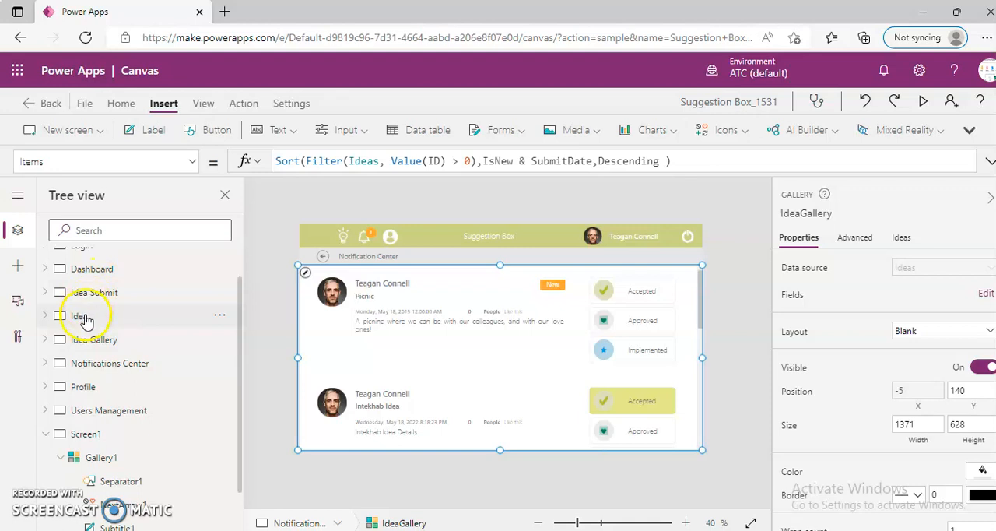
pyautogui.rightClick(78, 314)
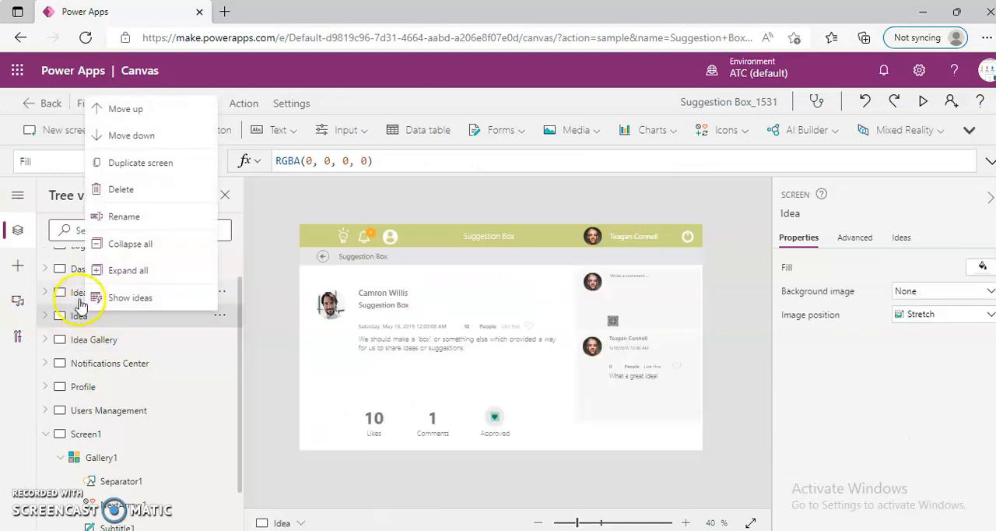